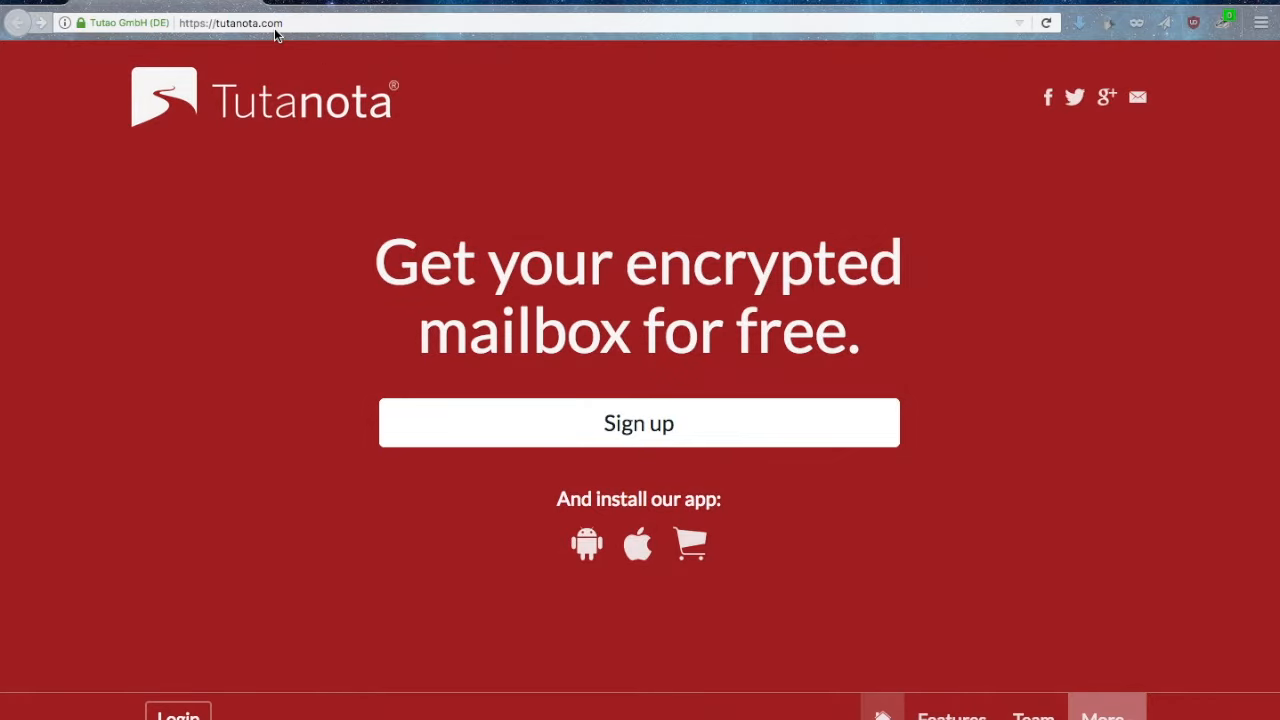
mouse_move(312, 38)
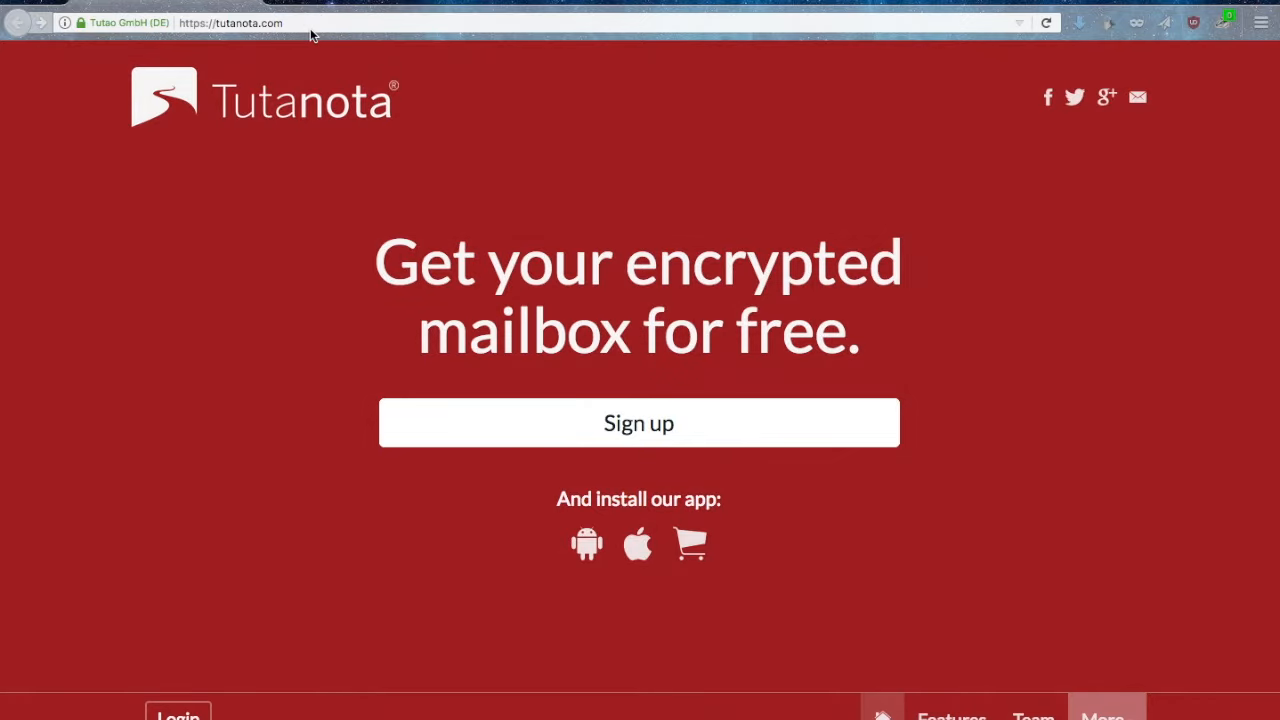
mouse_move(206, 104)
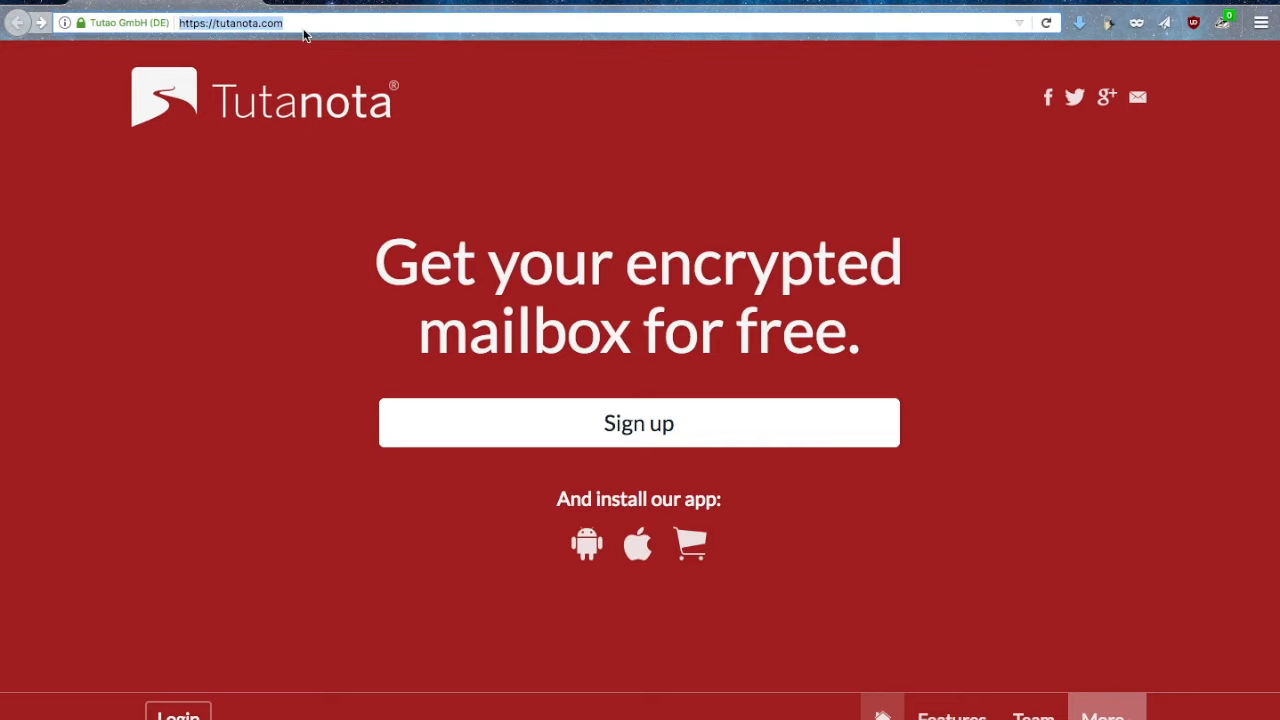
mouse_move(626, 426)
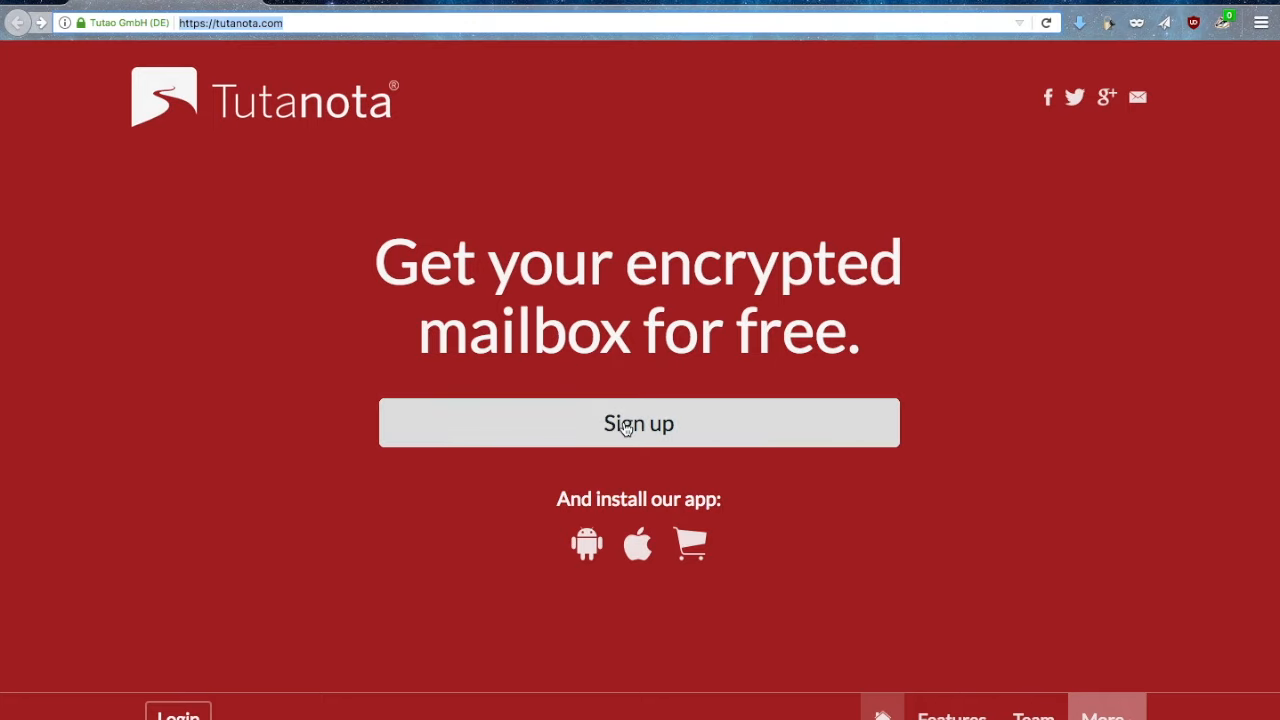
click(638, 424)
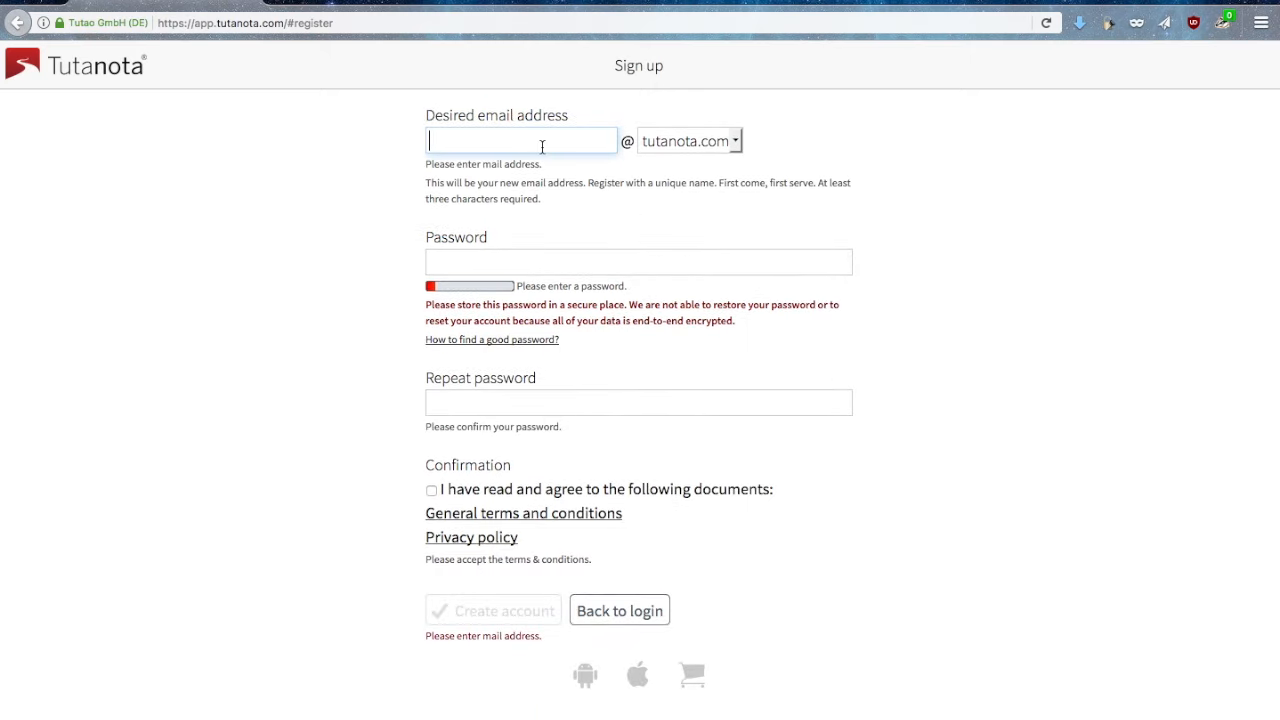
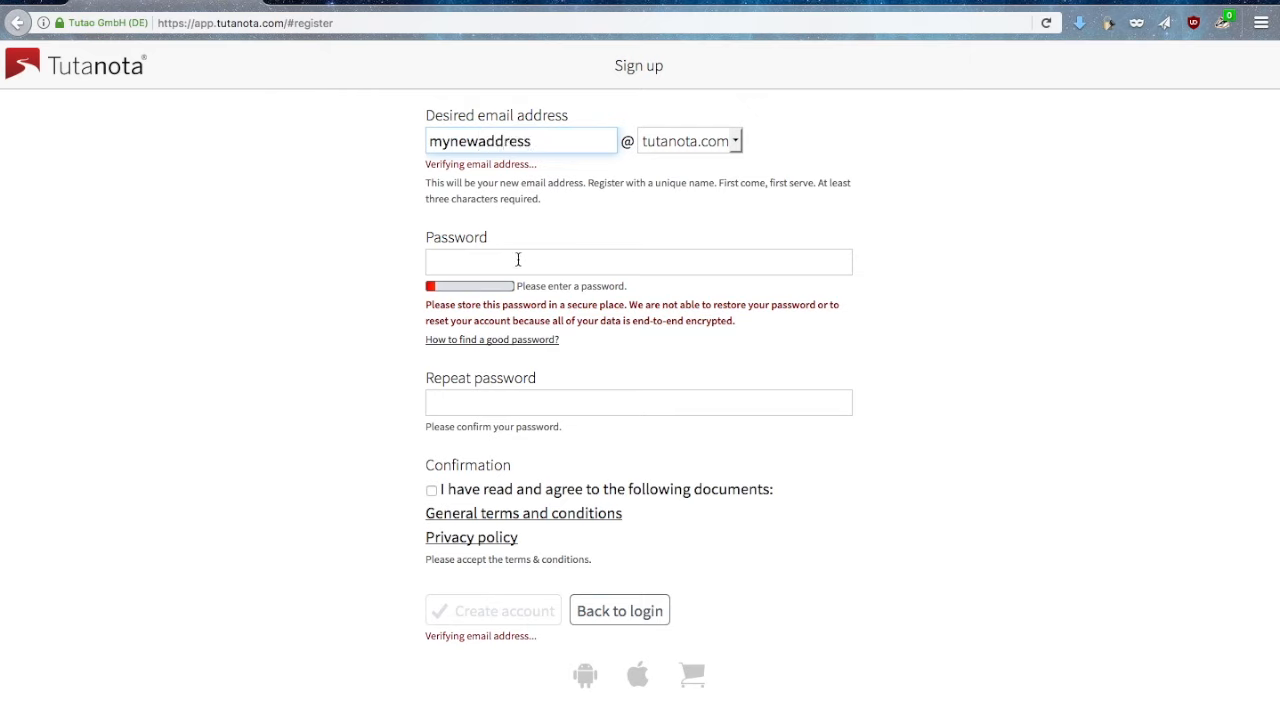
click(638, 260)
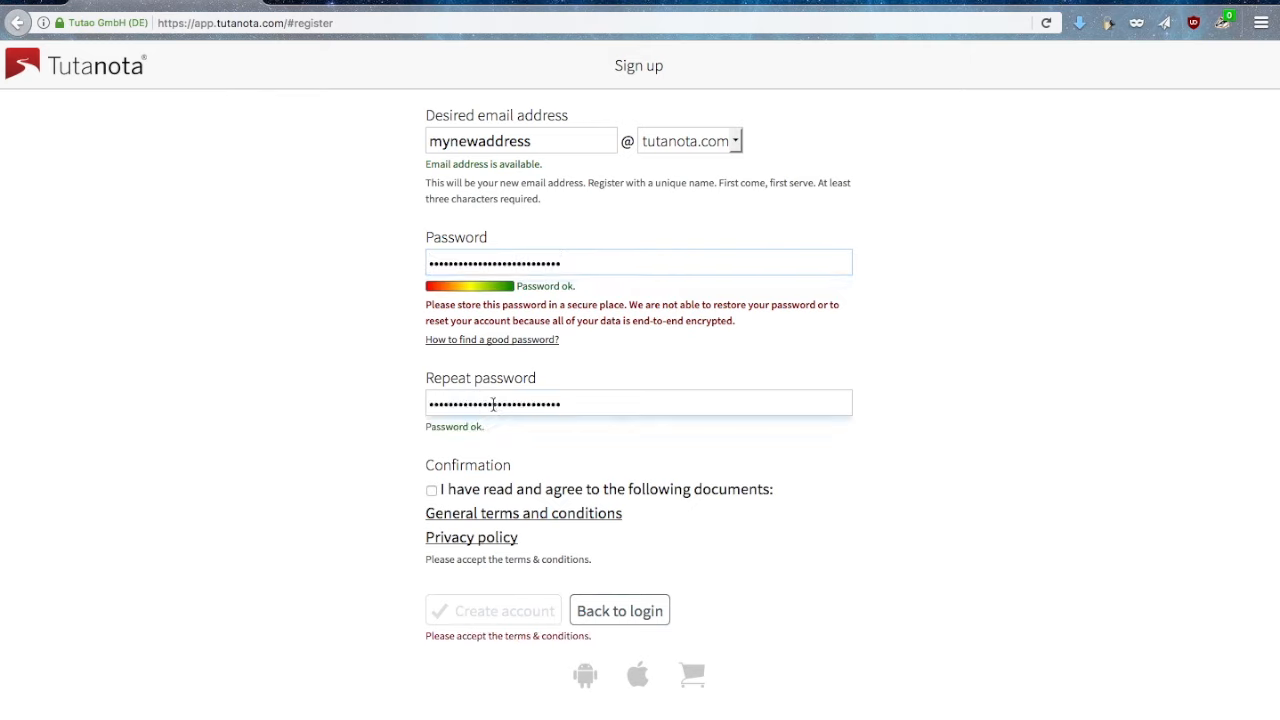
click(430, 490)
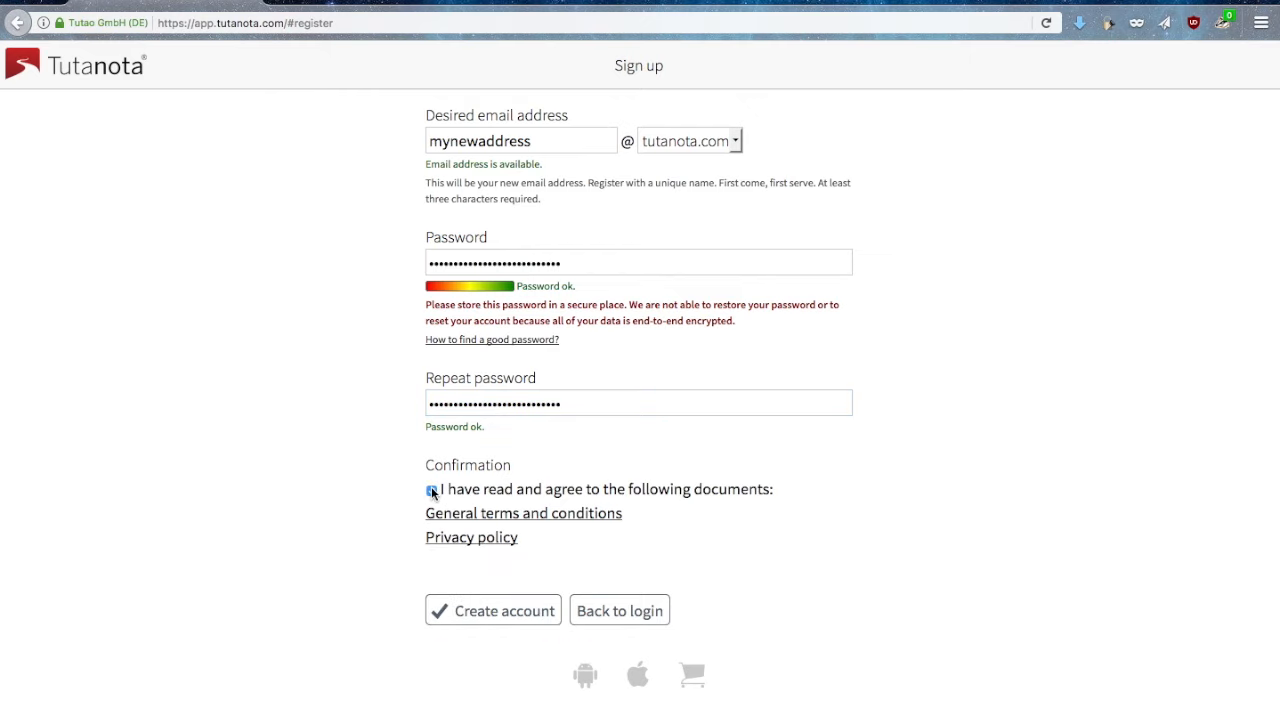
click(430, 488)
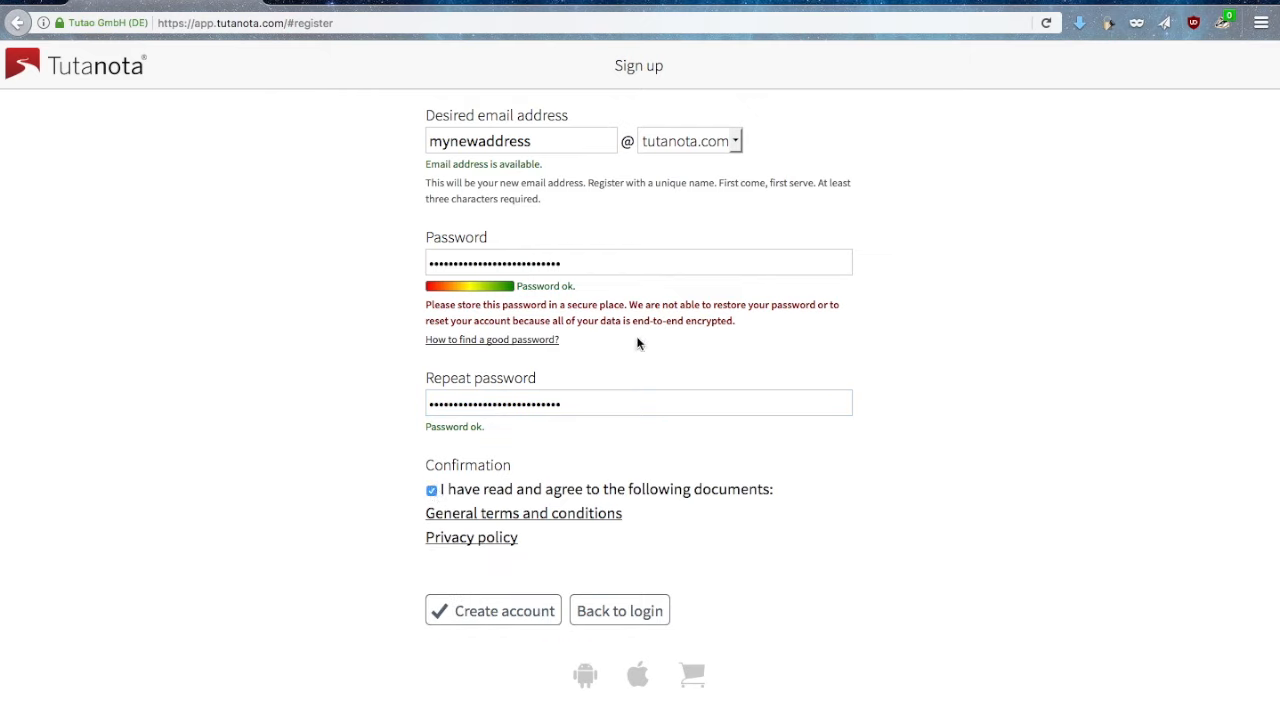
mouse_move(500, 324)
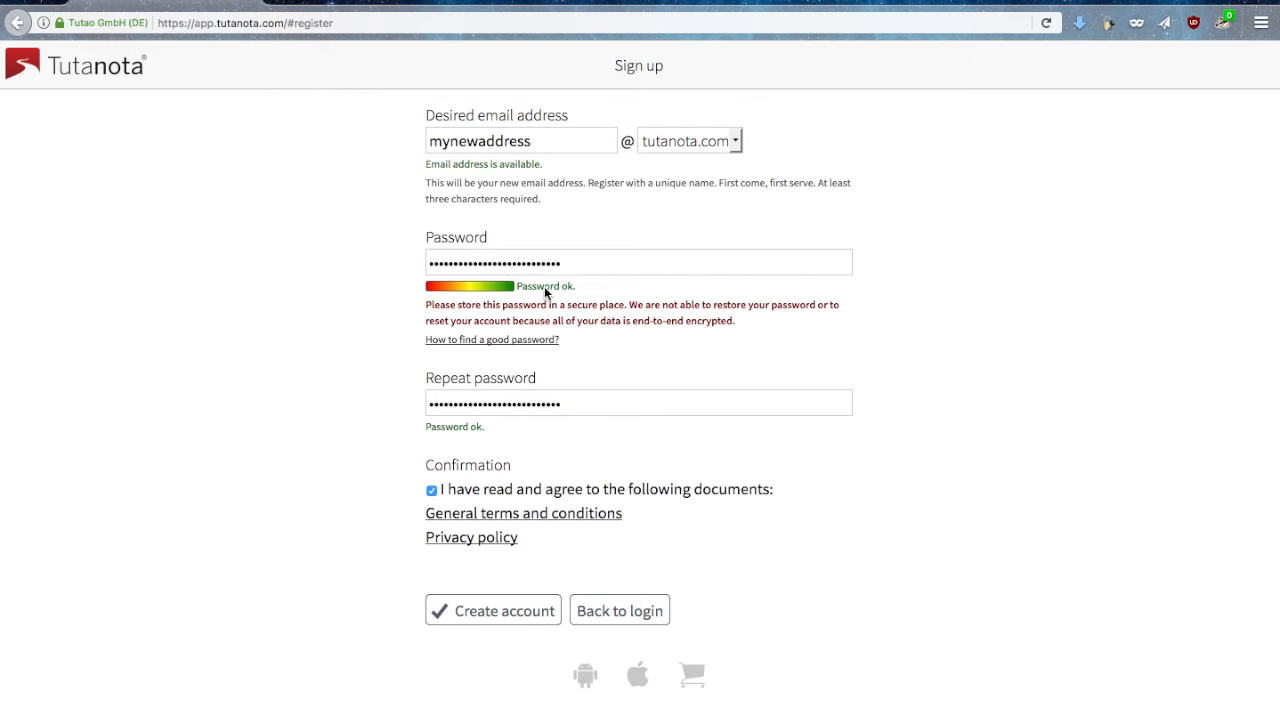
mouse_move(474, 572)
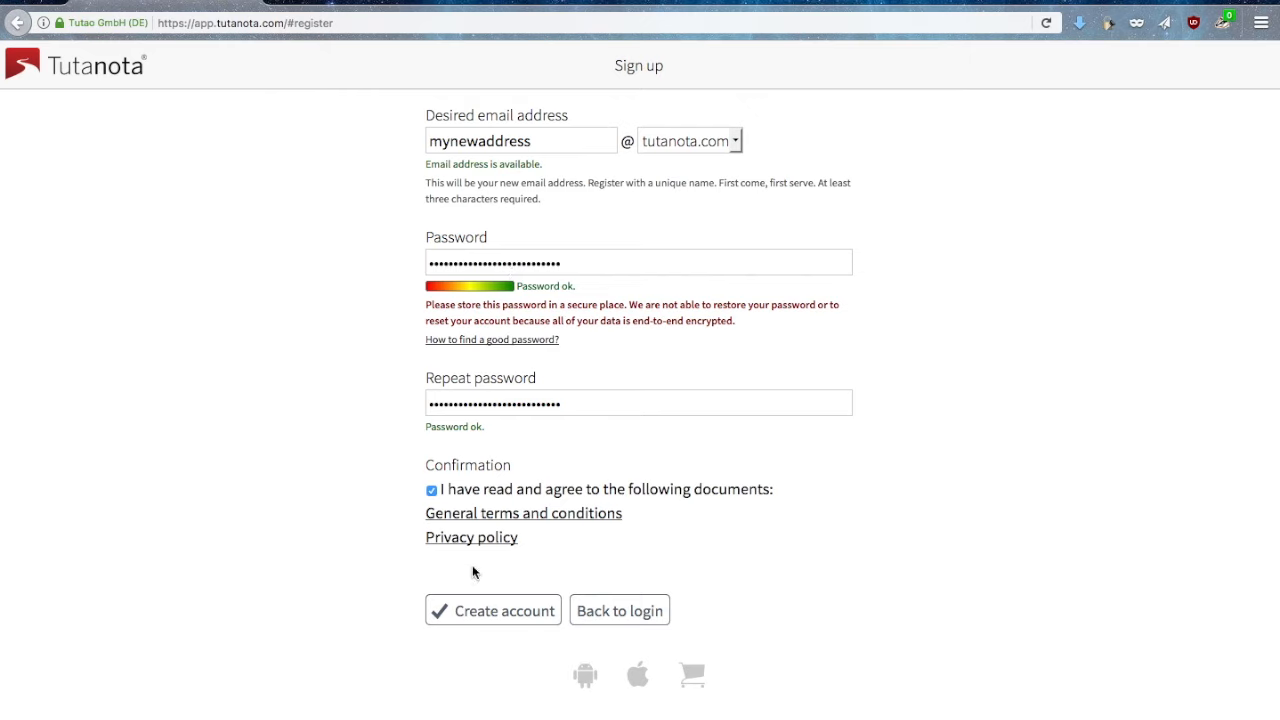
mouse_move(472, 620)
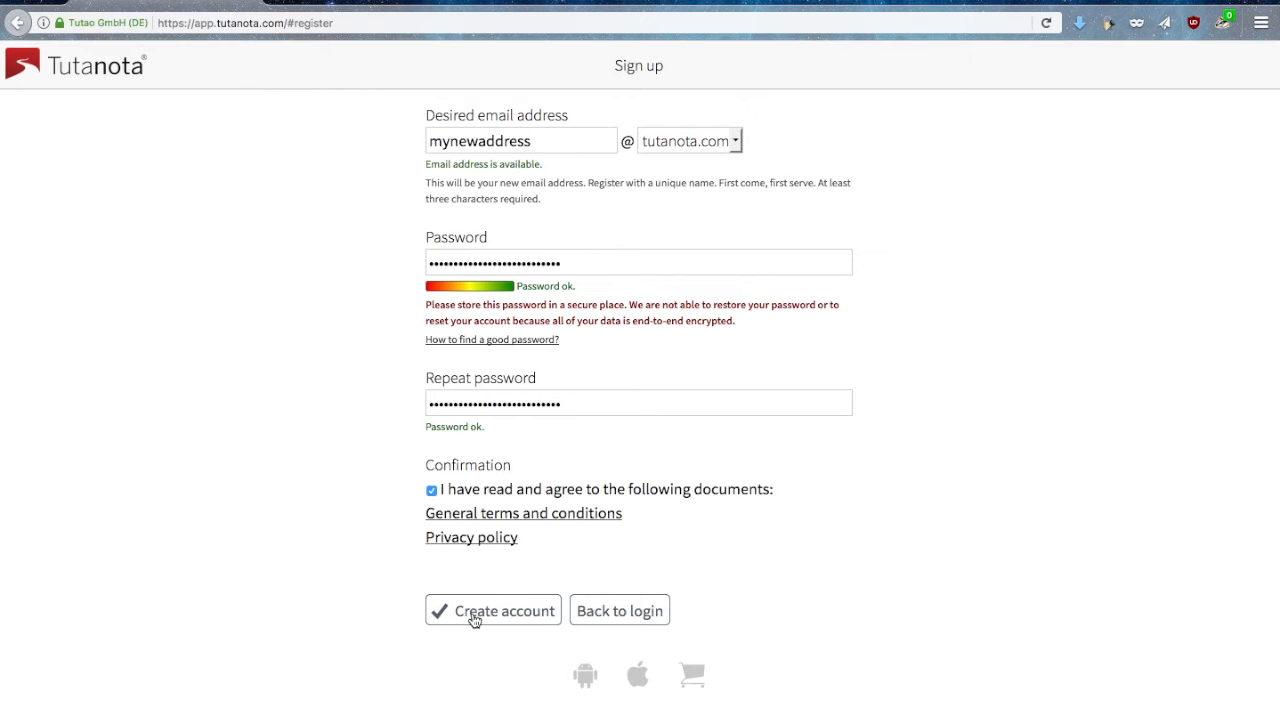
- Submit the sign-up form and answer the captcha with the clock time 03:55 to create the account
click(492, 610)
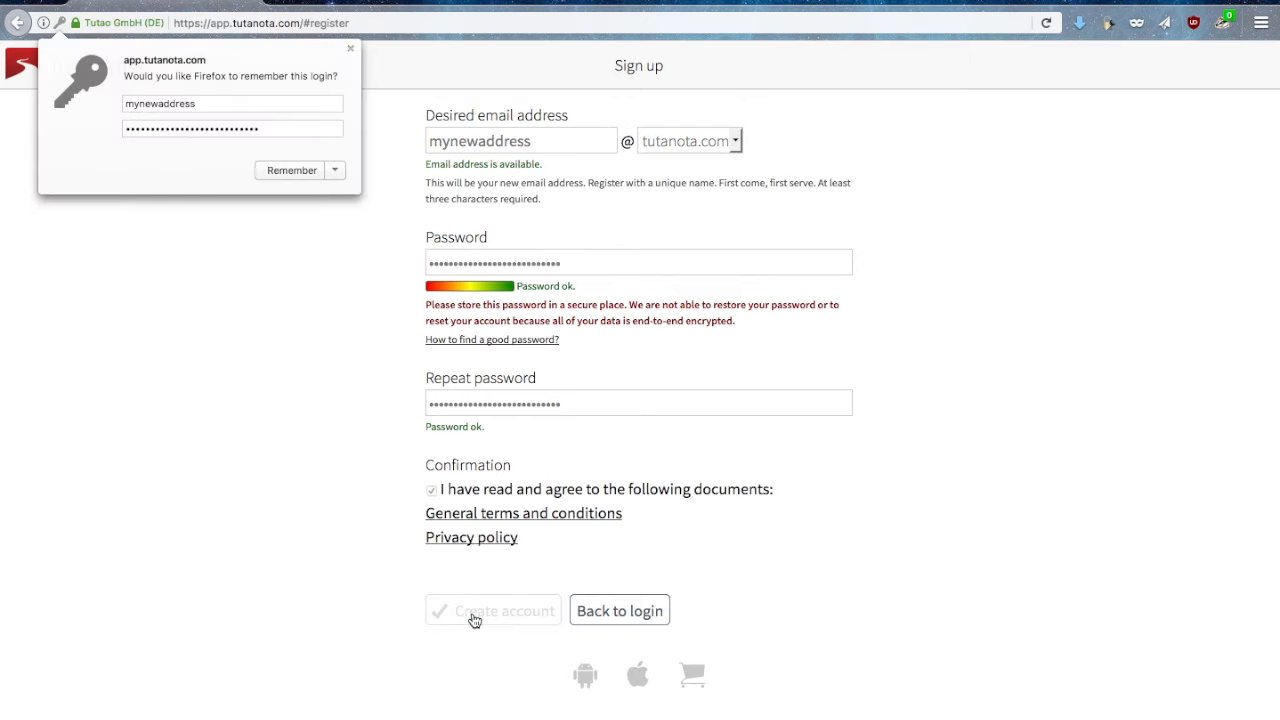
click(492, 610)
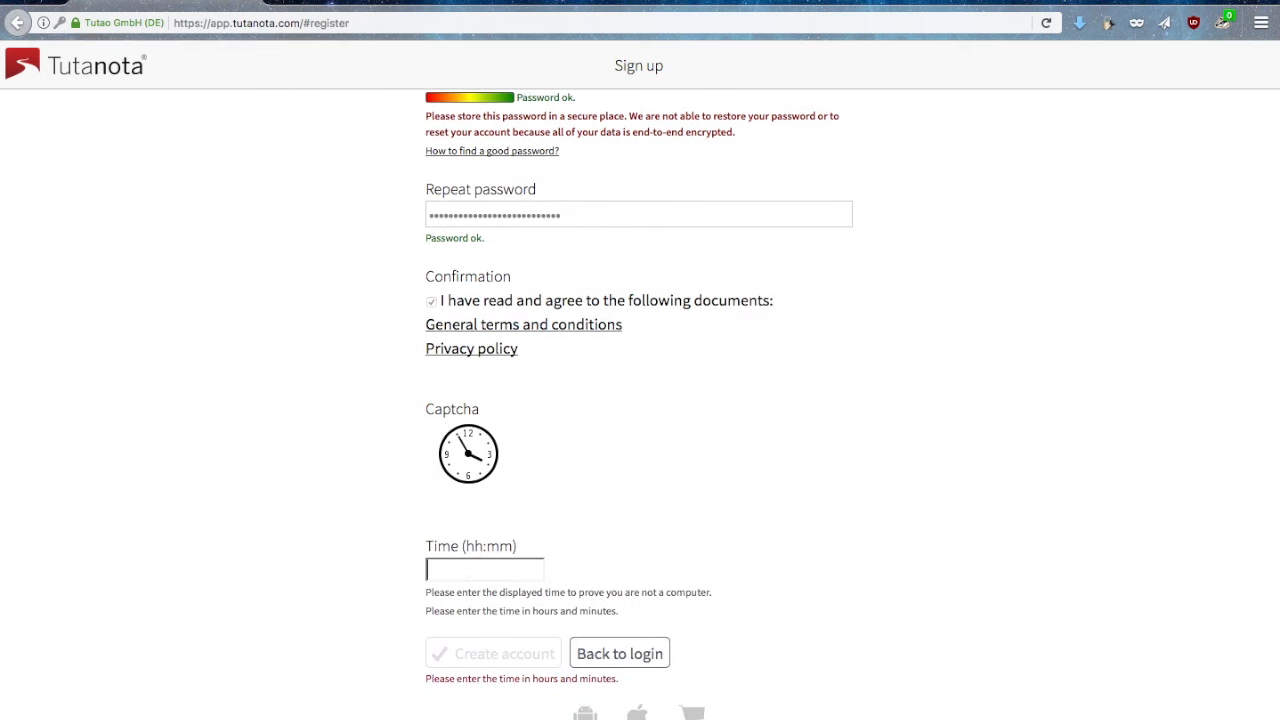
text(03)
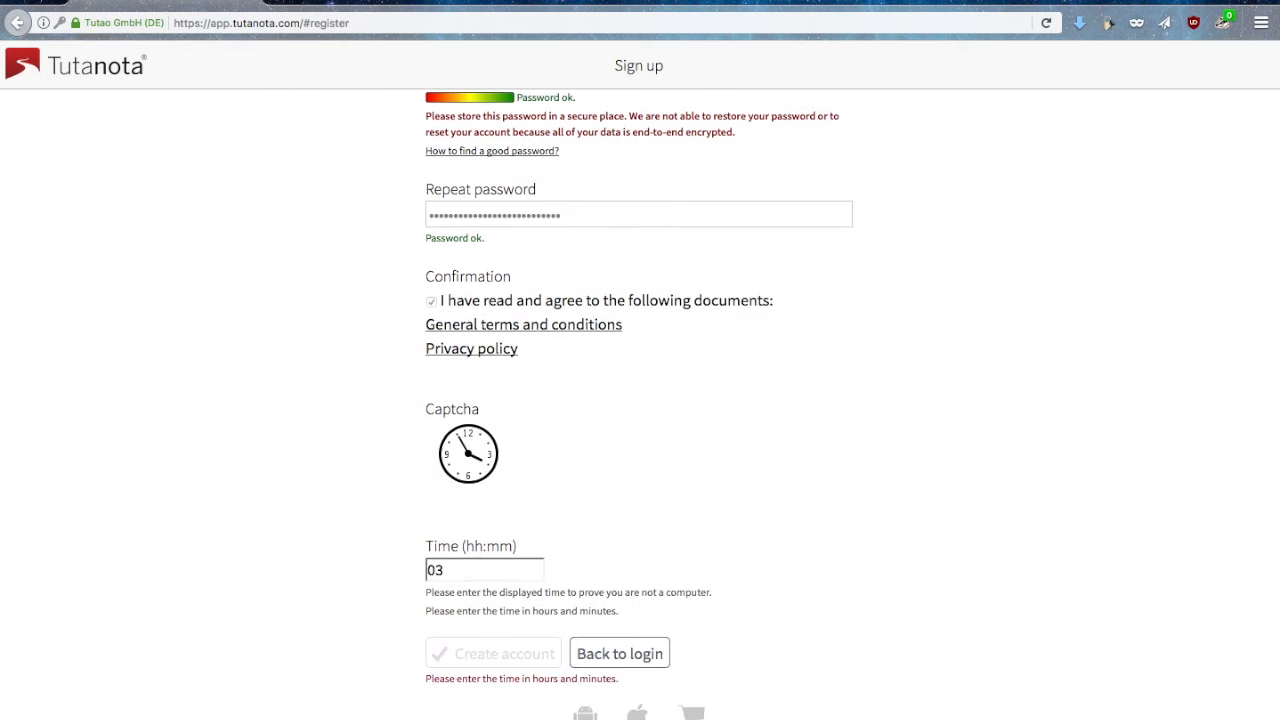
text(:)
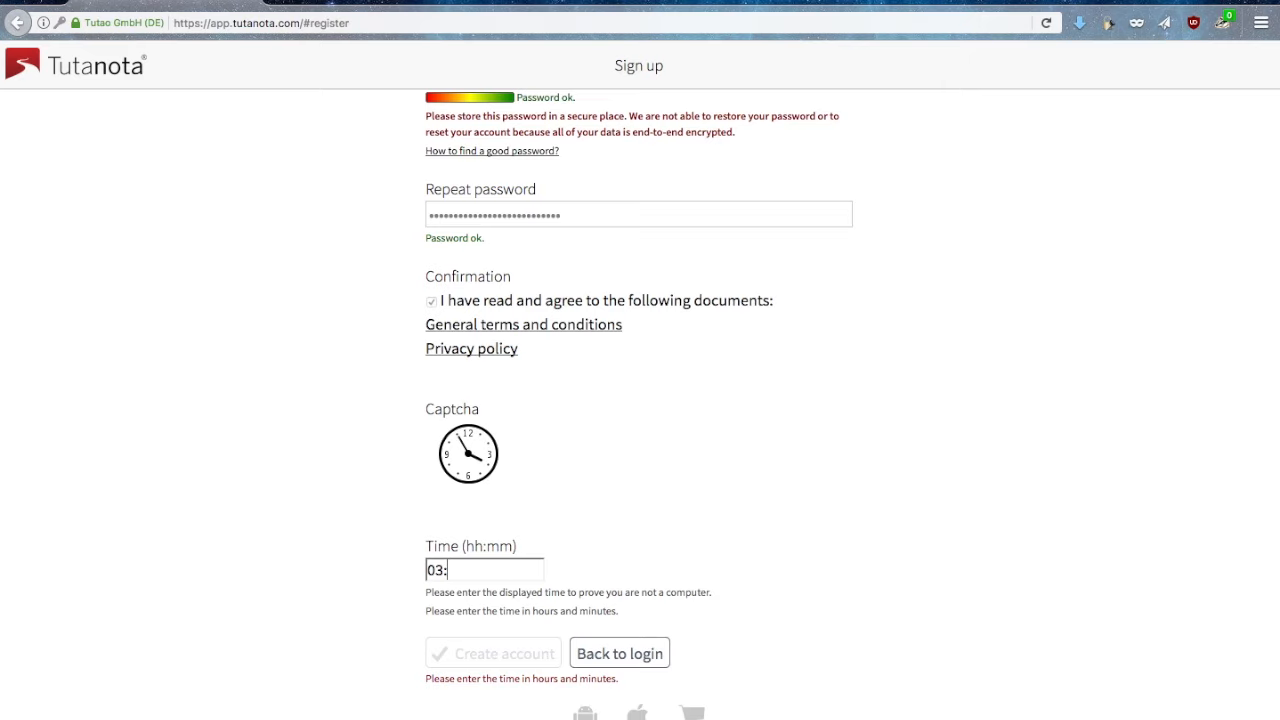
text(55)
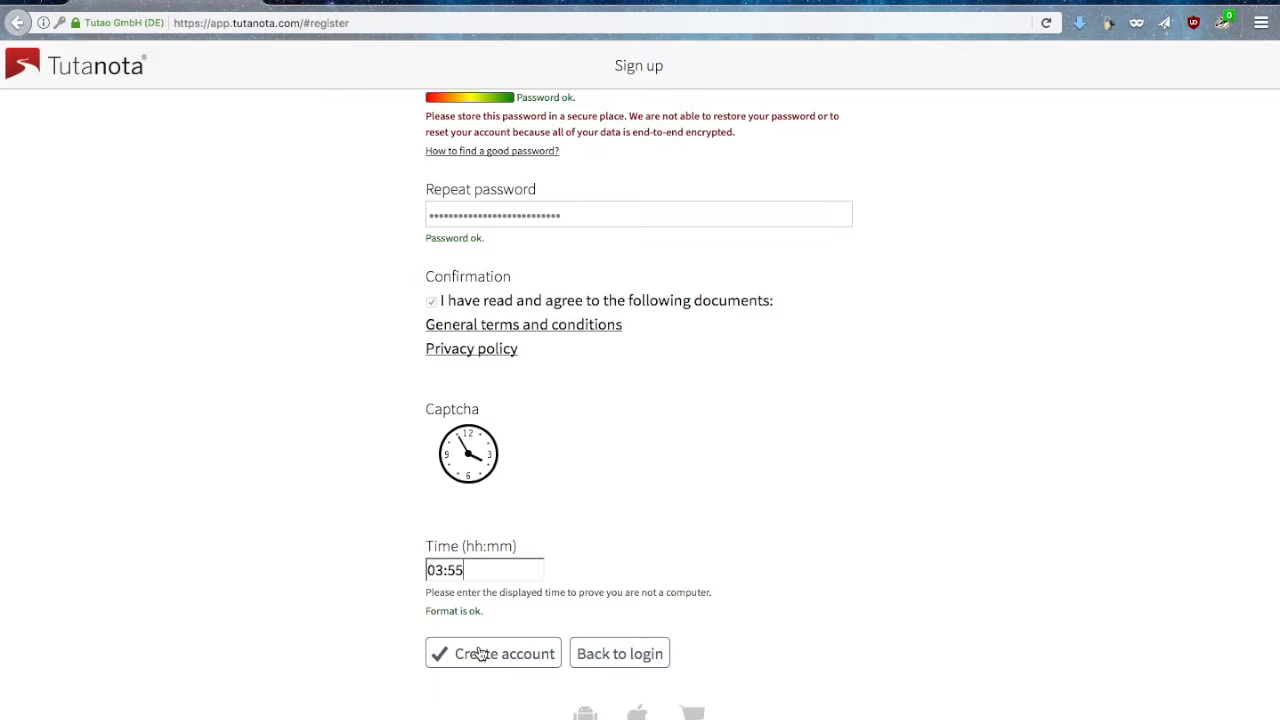
click(492, 652)
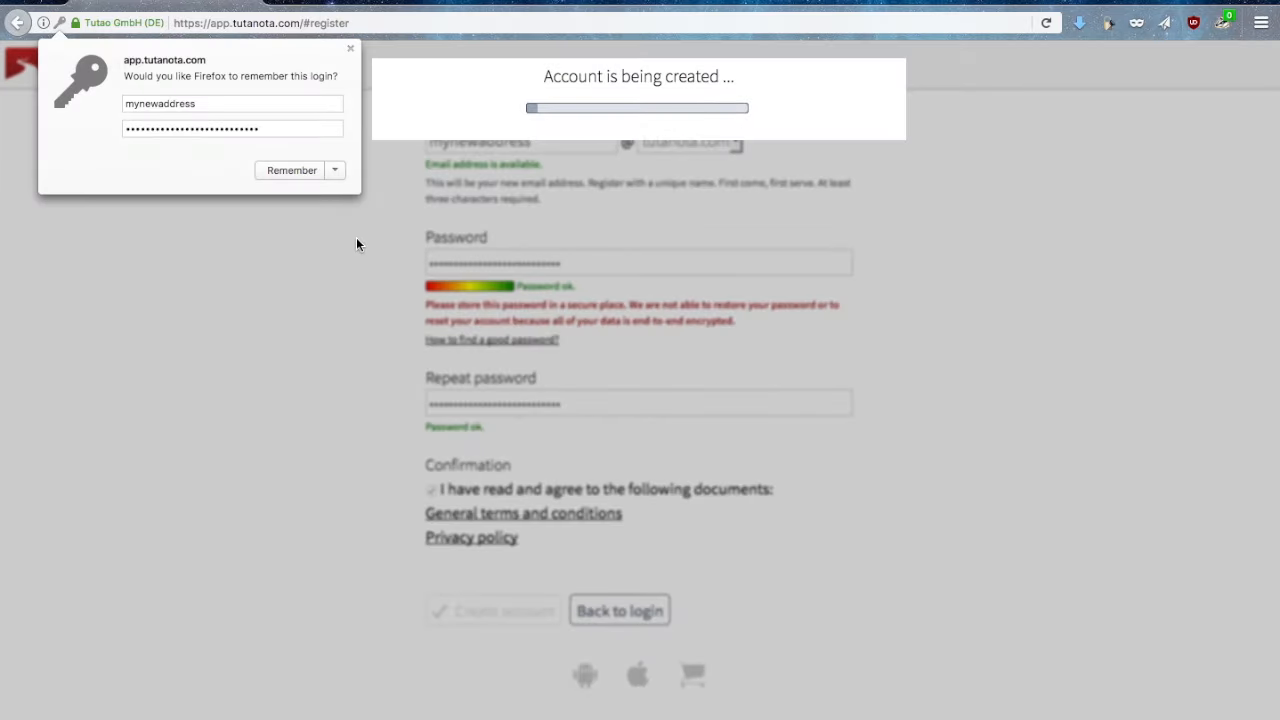
- Dismiss Firefox's remember-login offer so the new inbox with the welcome email loads
click(334, 170)
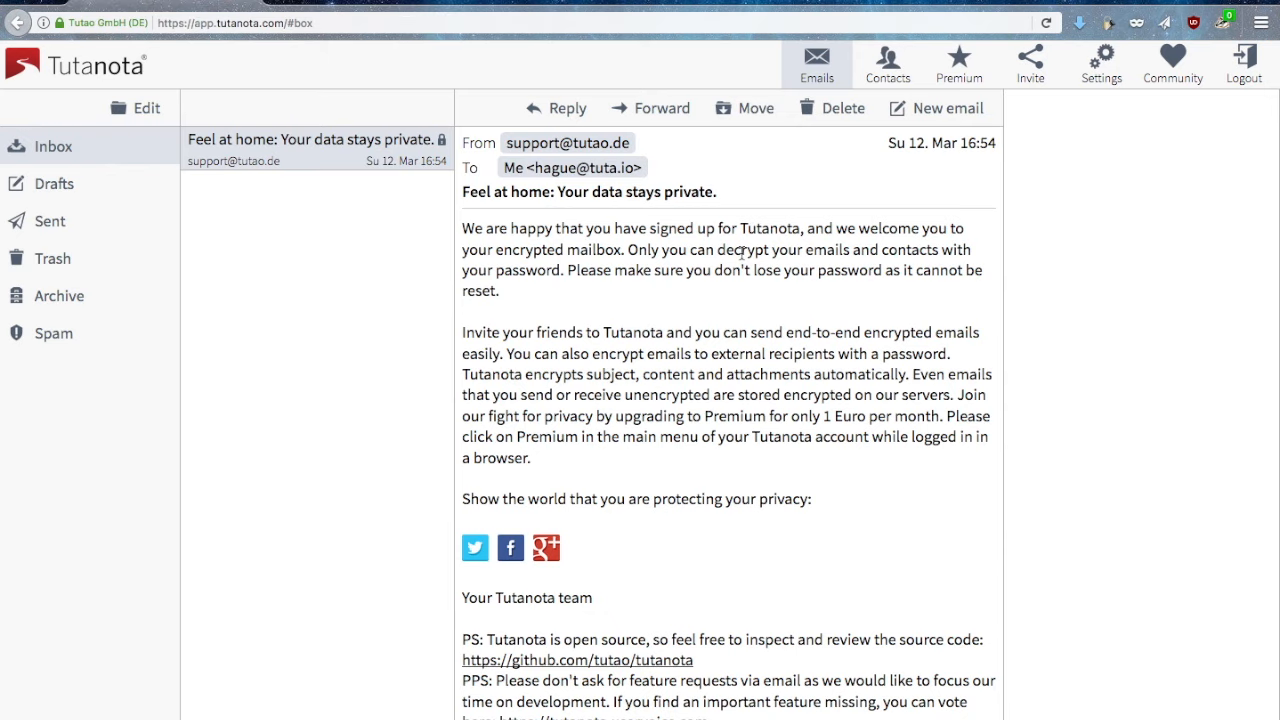
- Send an encrypted email with subject 'This is a secret' and body 'Can you read this?'
click(936, 108)
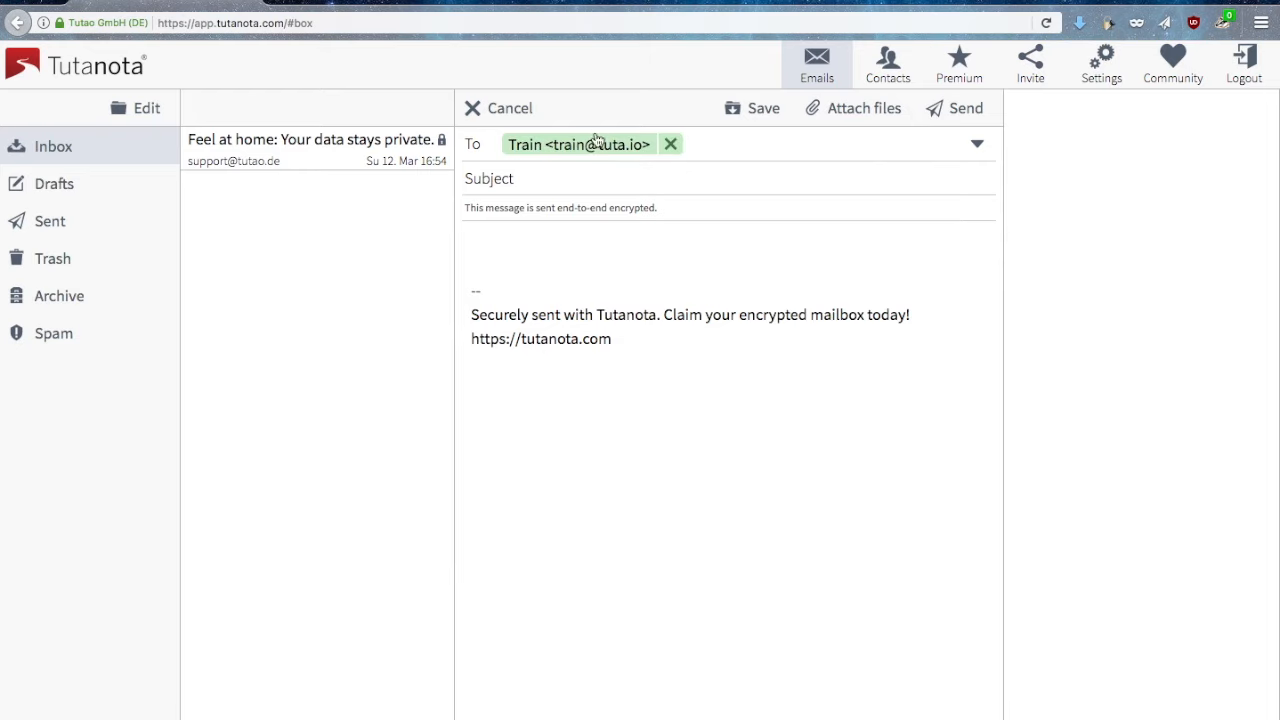
text(This is a secret)
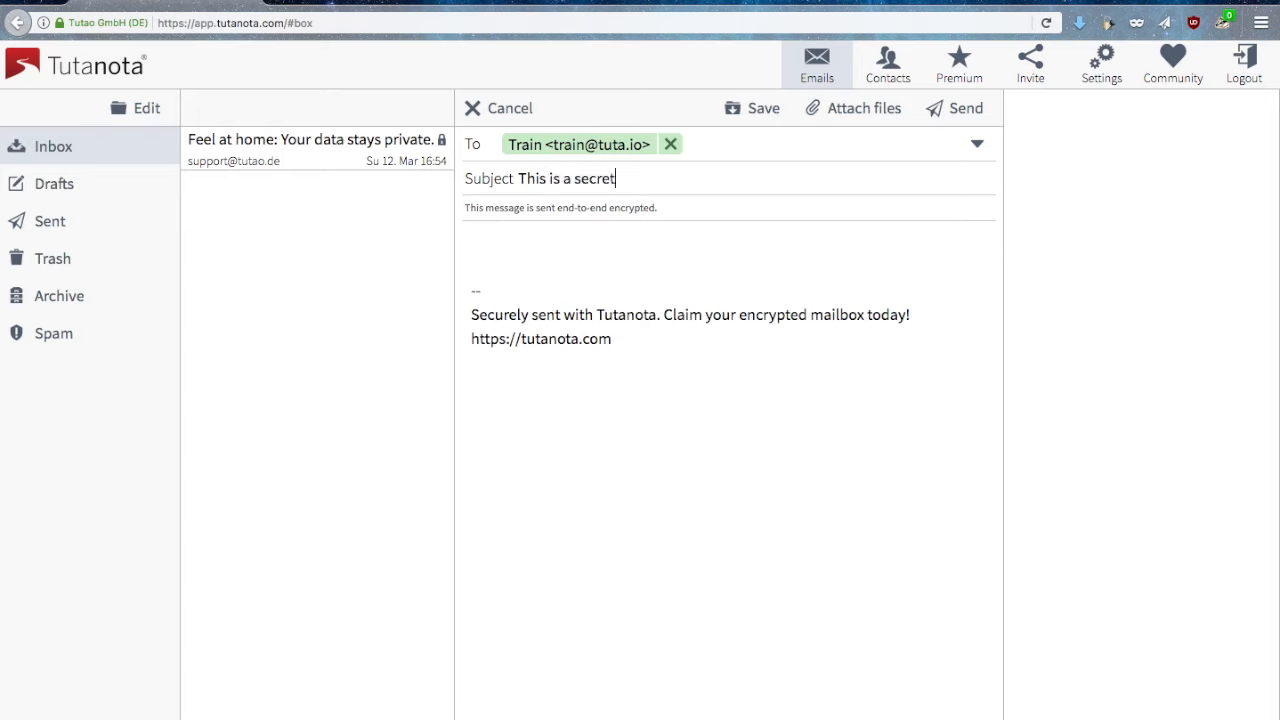
text(Can y)
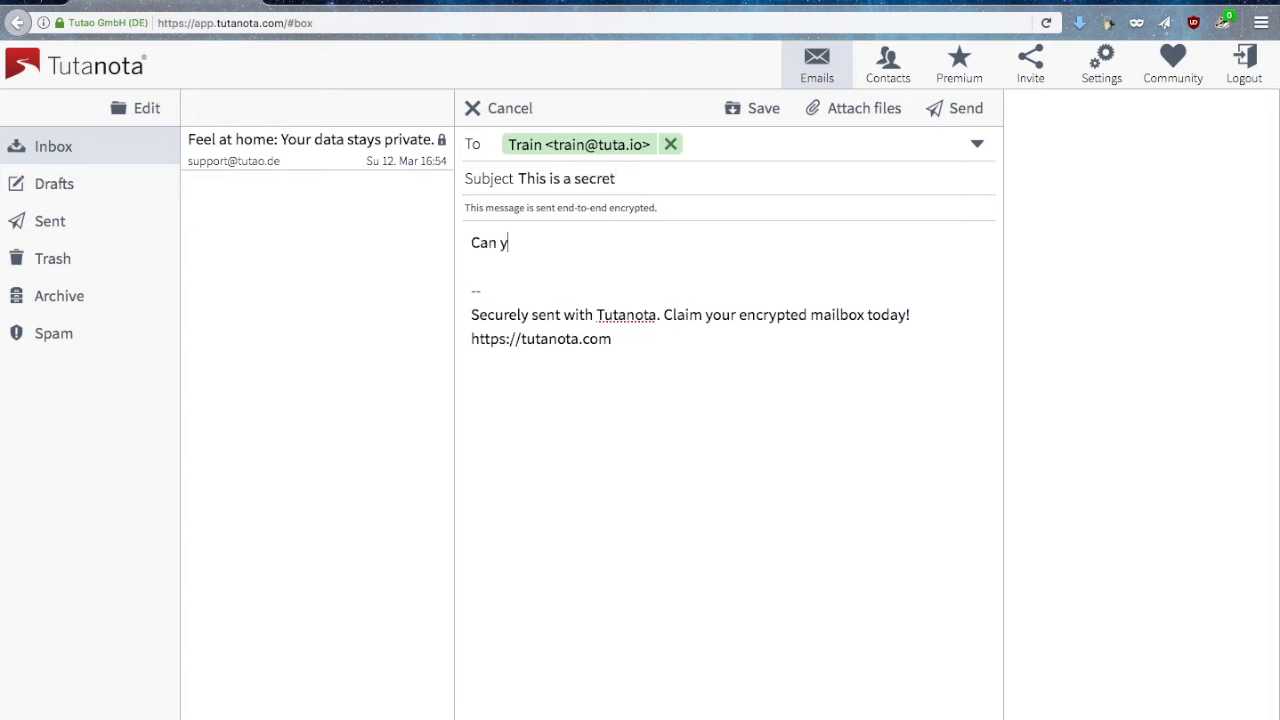
text(ou read this?)
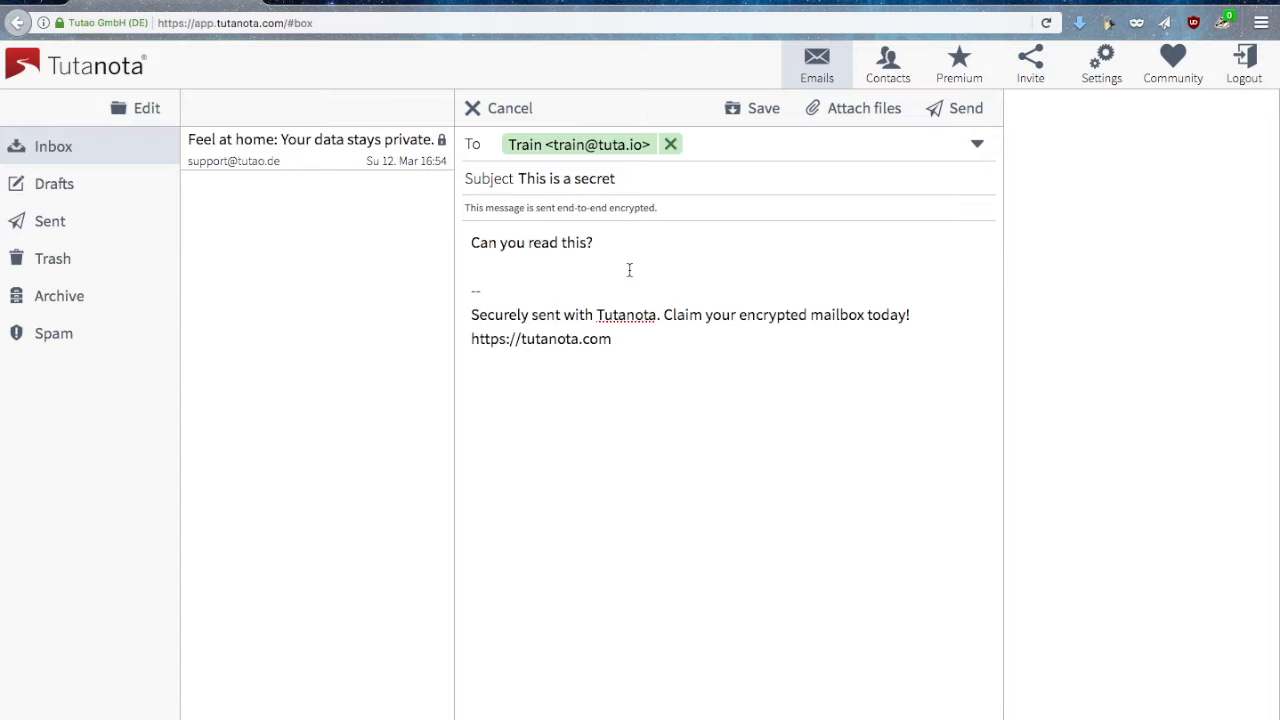
click(966, 108)
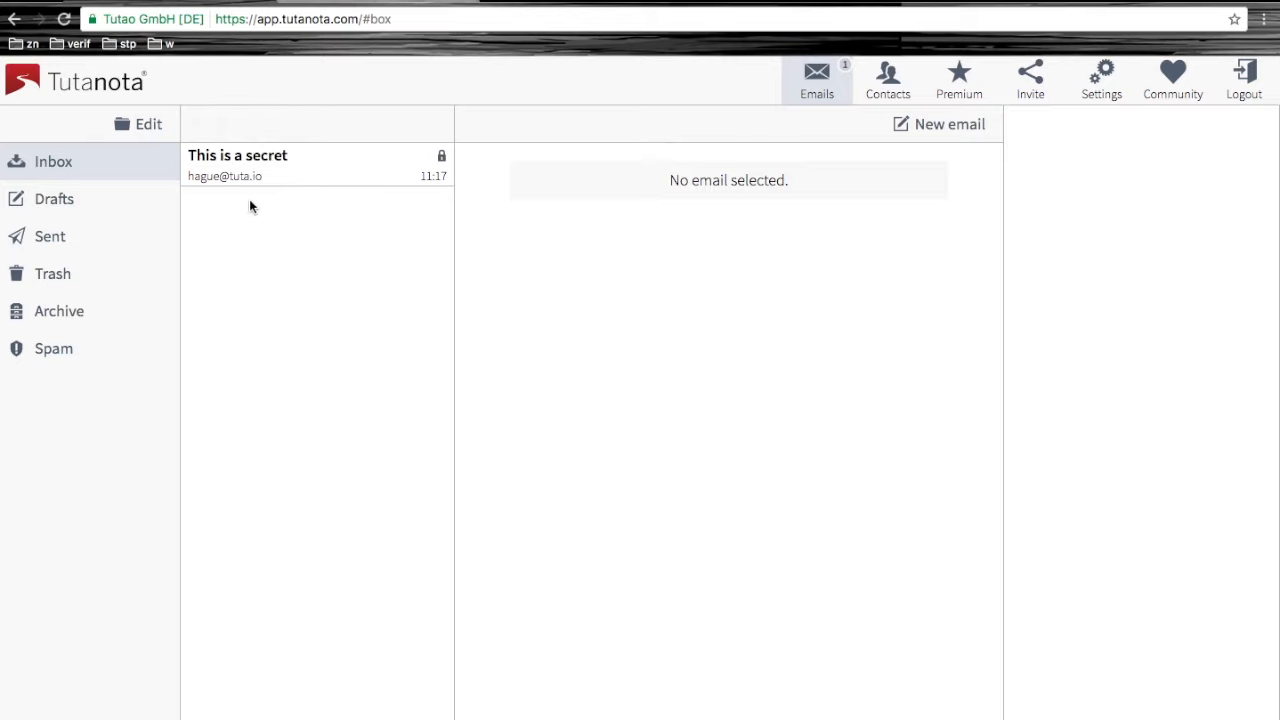
mouse_move(466, 144)
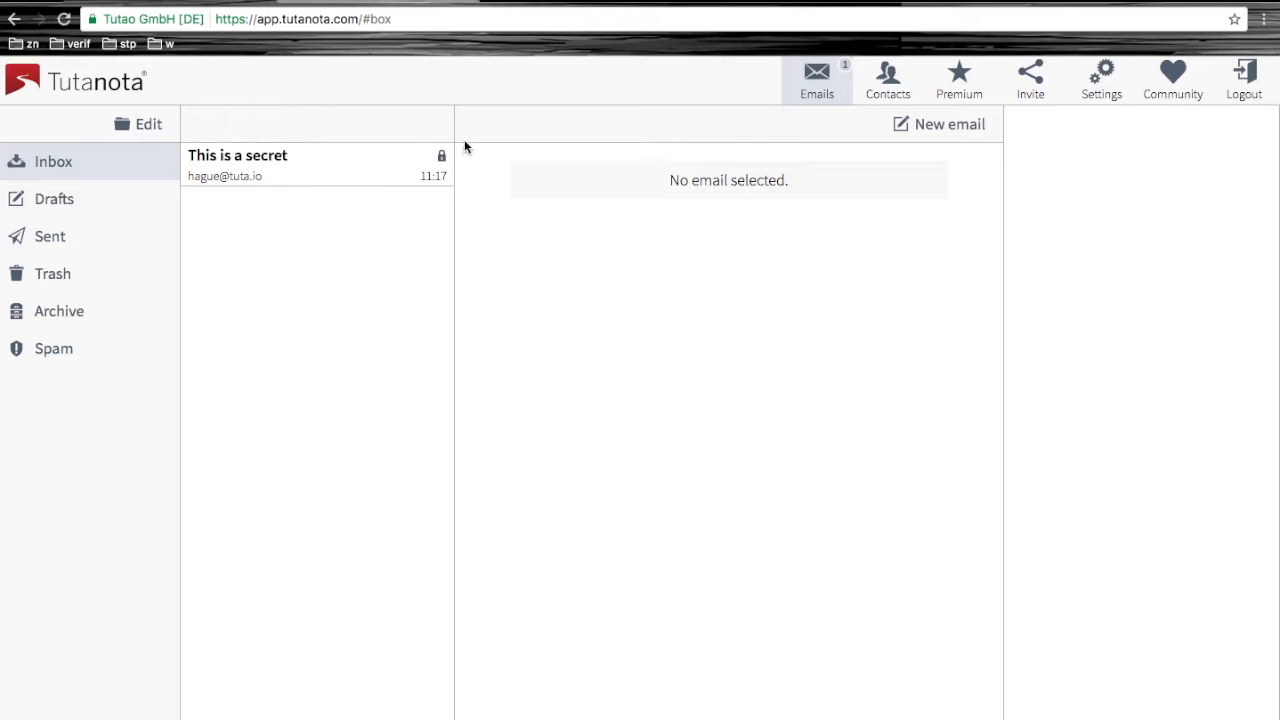
- Show the other mailbox's welcome message 'Feel at home: Your data stays private.'
click(236, 164)
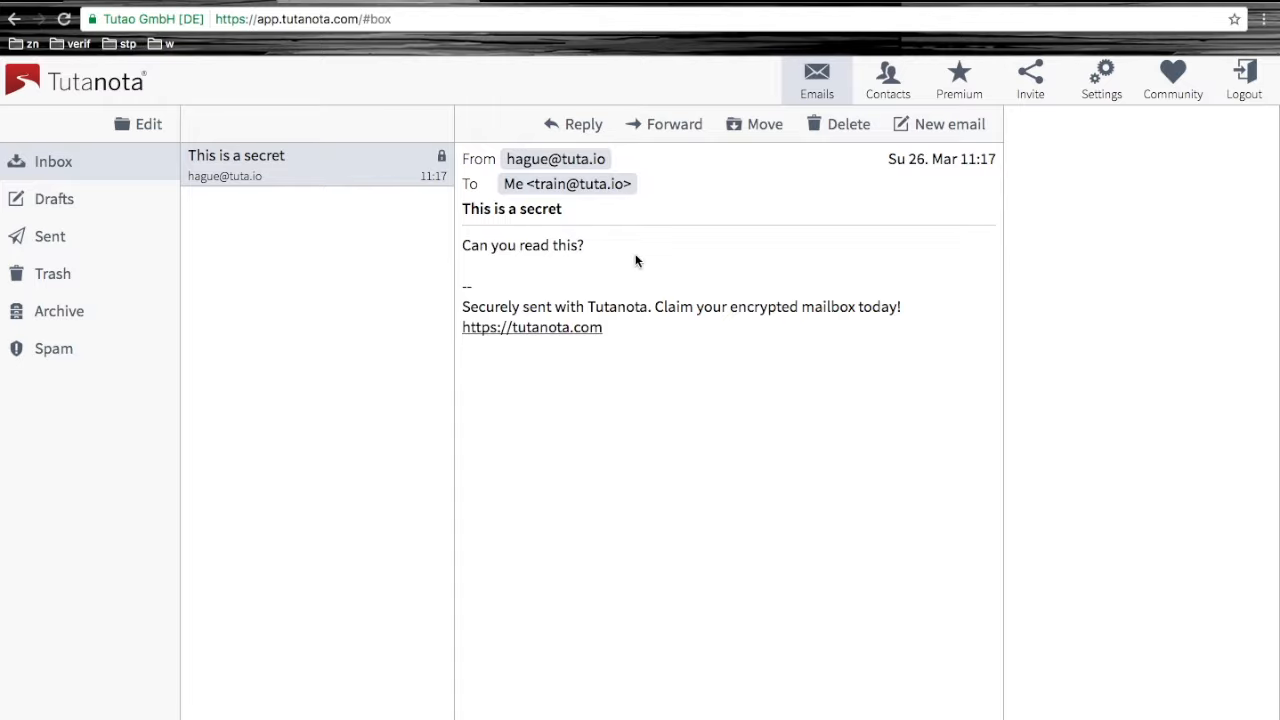
mouse_move(484, 224)
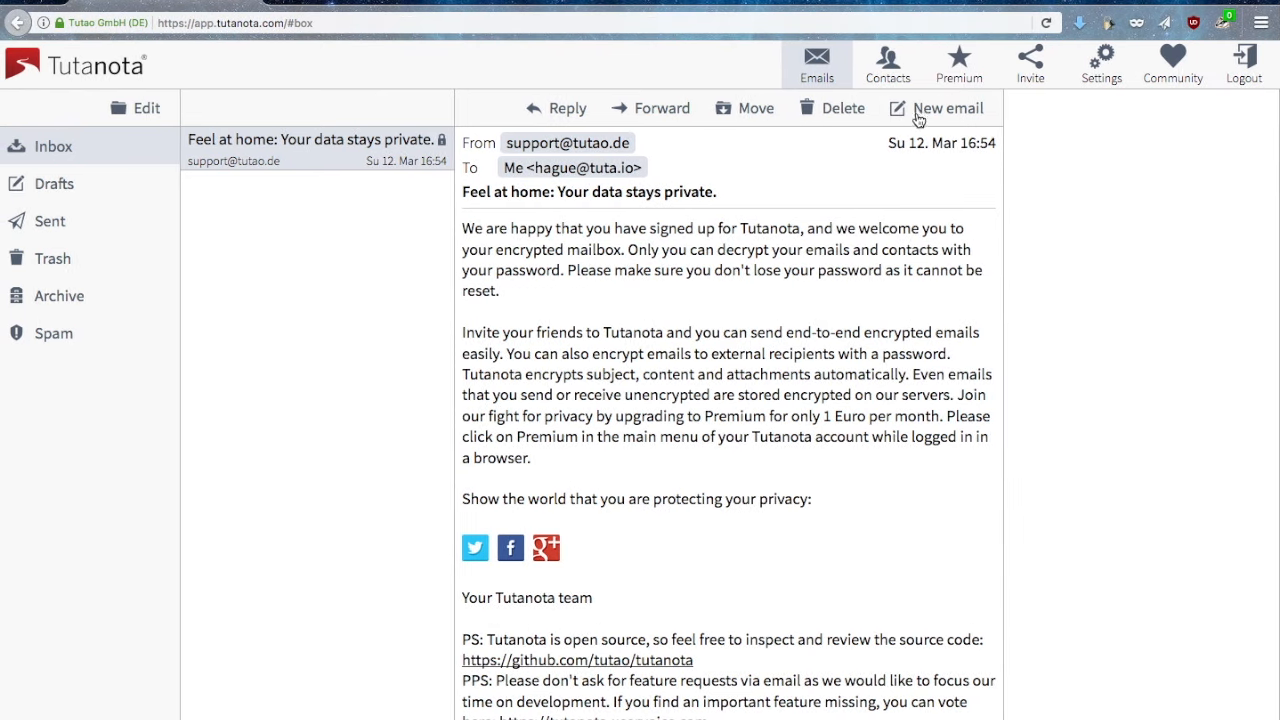
click(950, 108)
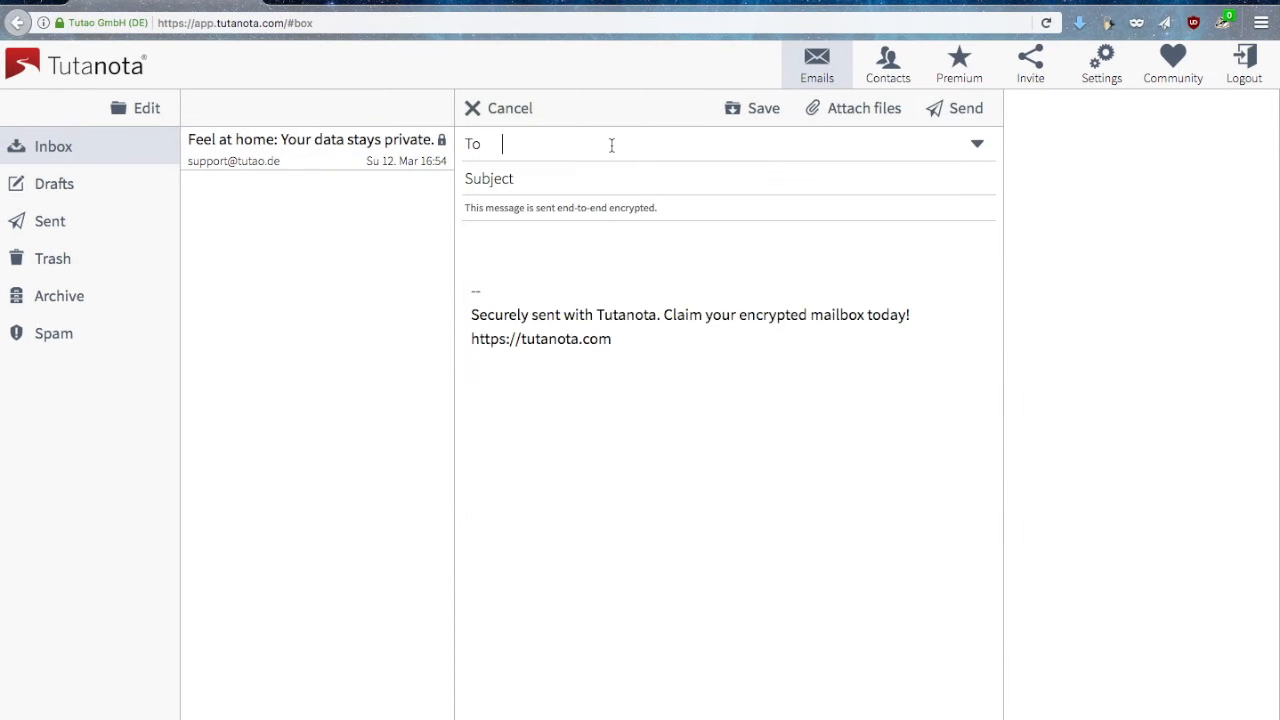
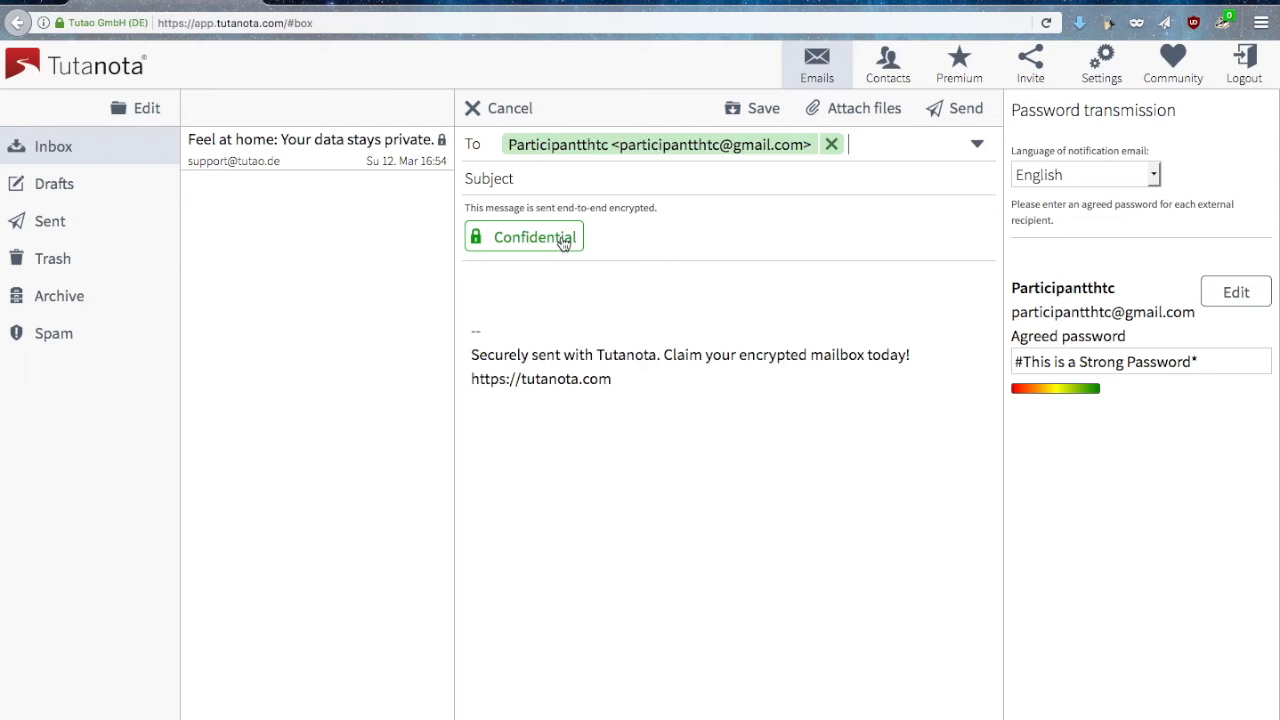
mouse_move(556, 260)
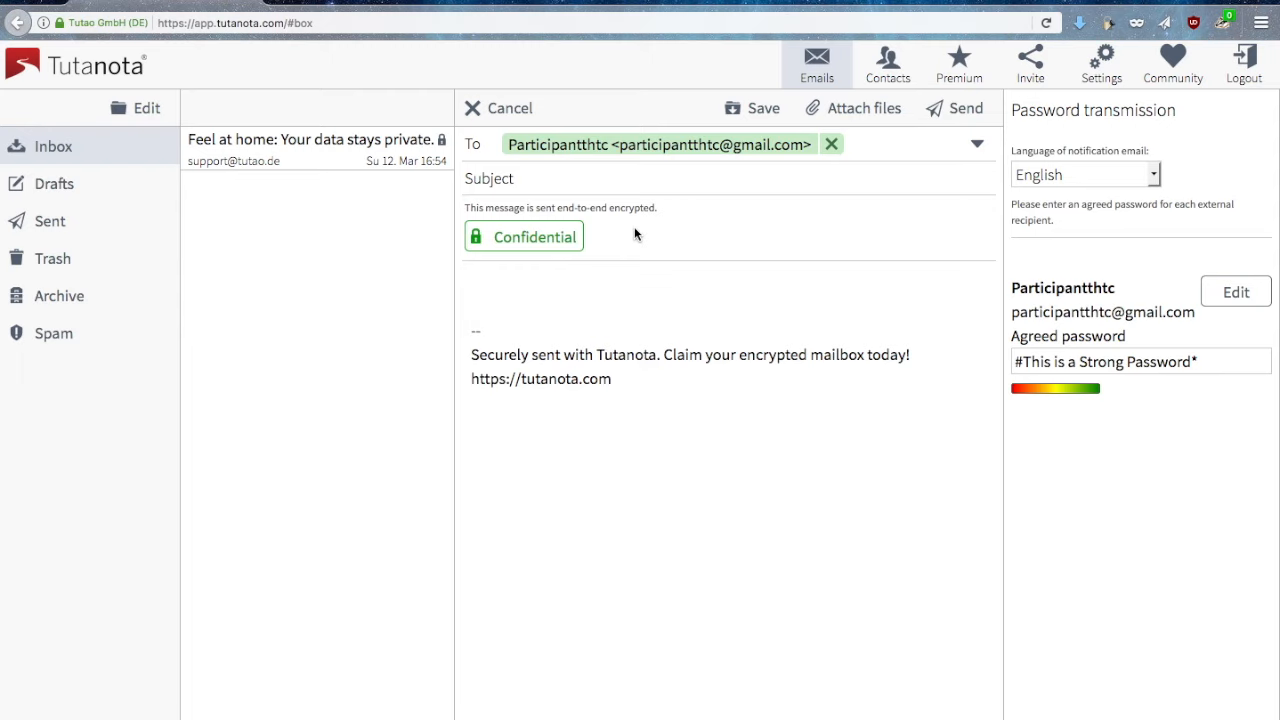
click(524, 236)
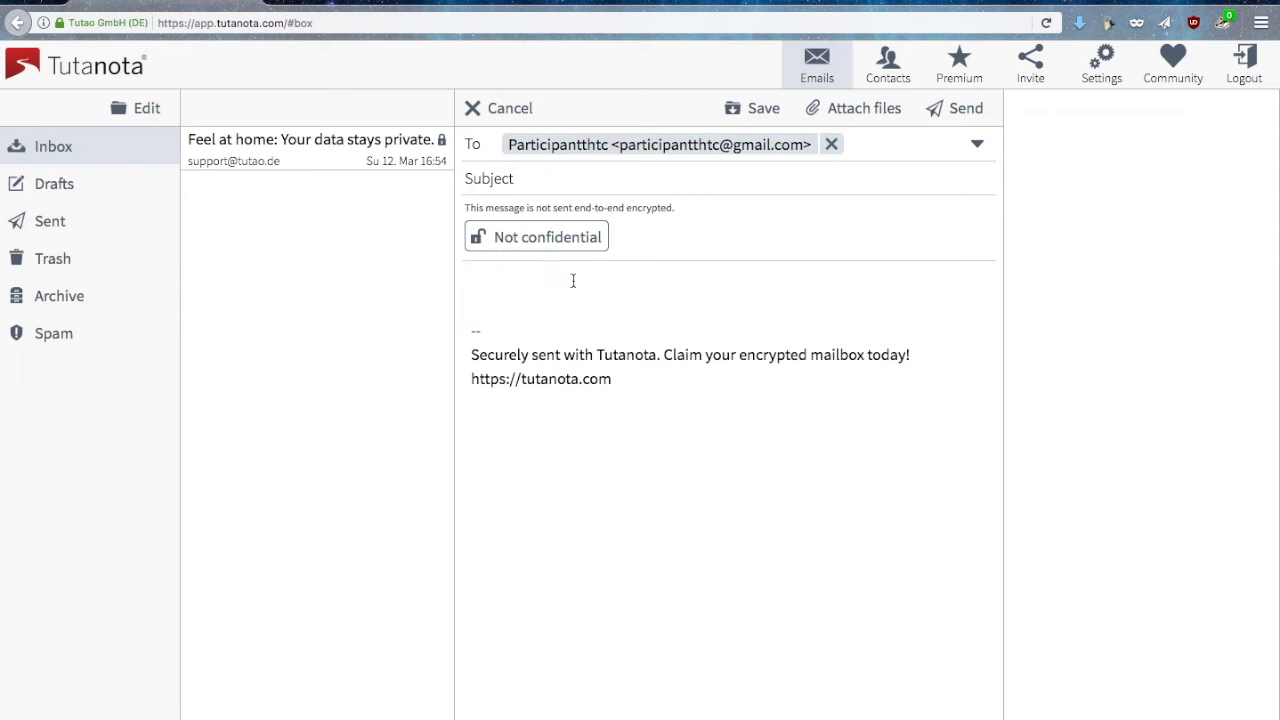
click(536, 236)
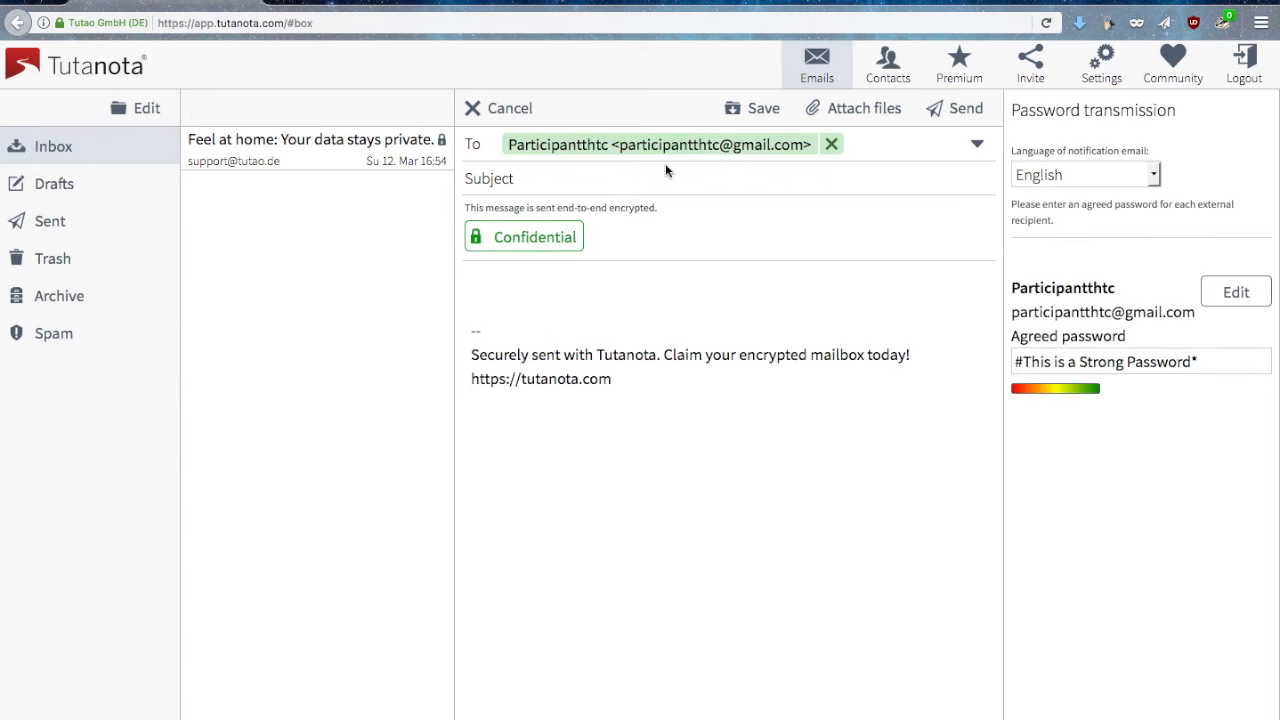
mouse_move(976, 272)
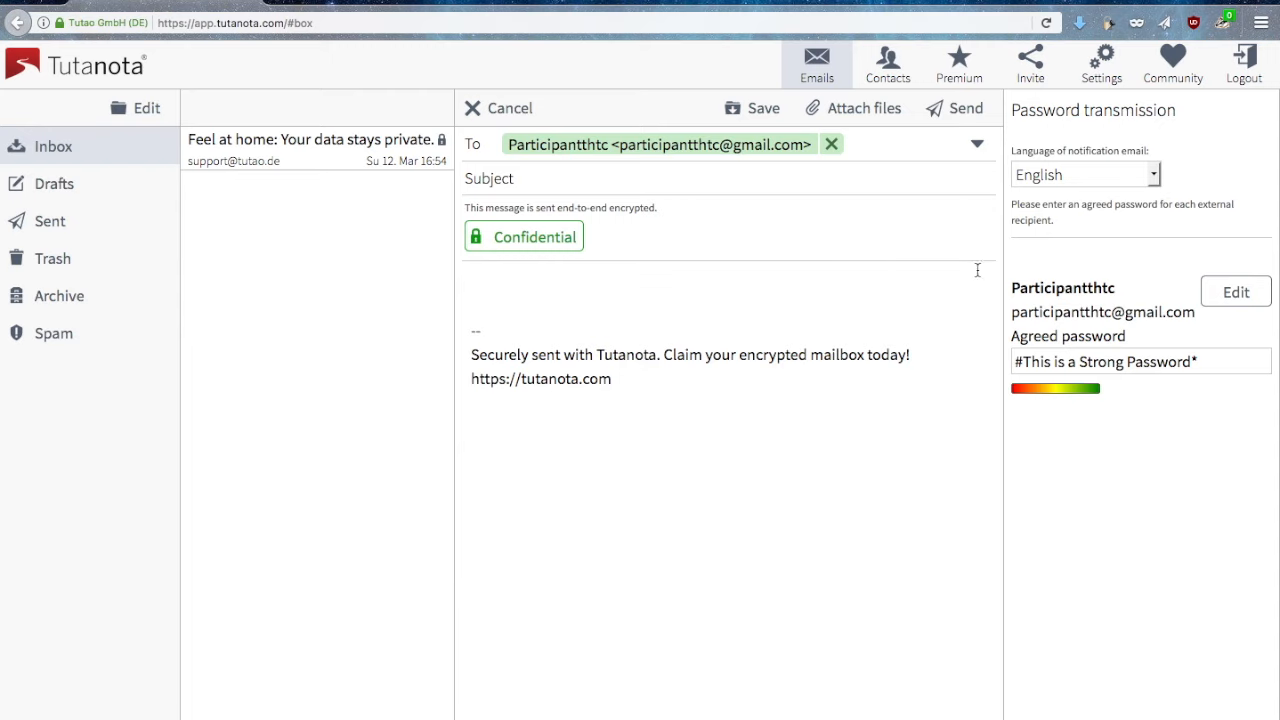
triple_click(1104, 360)
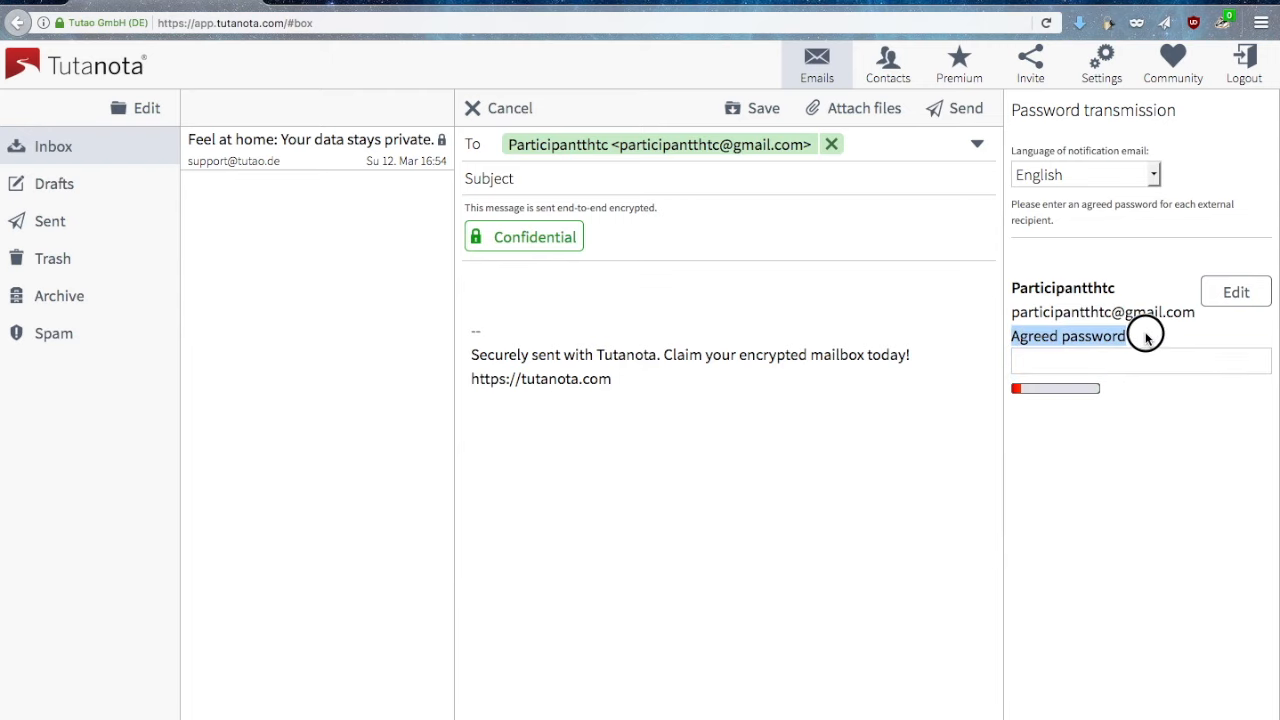
click(1140, 360)
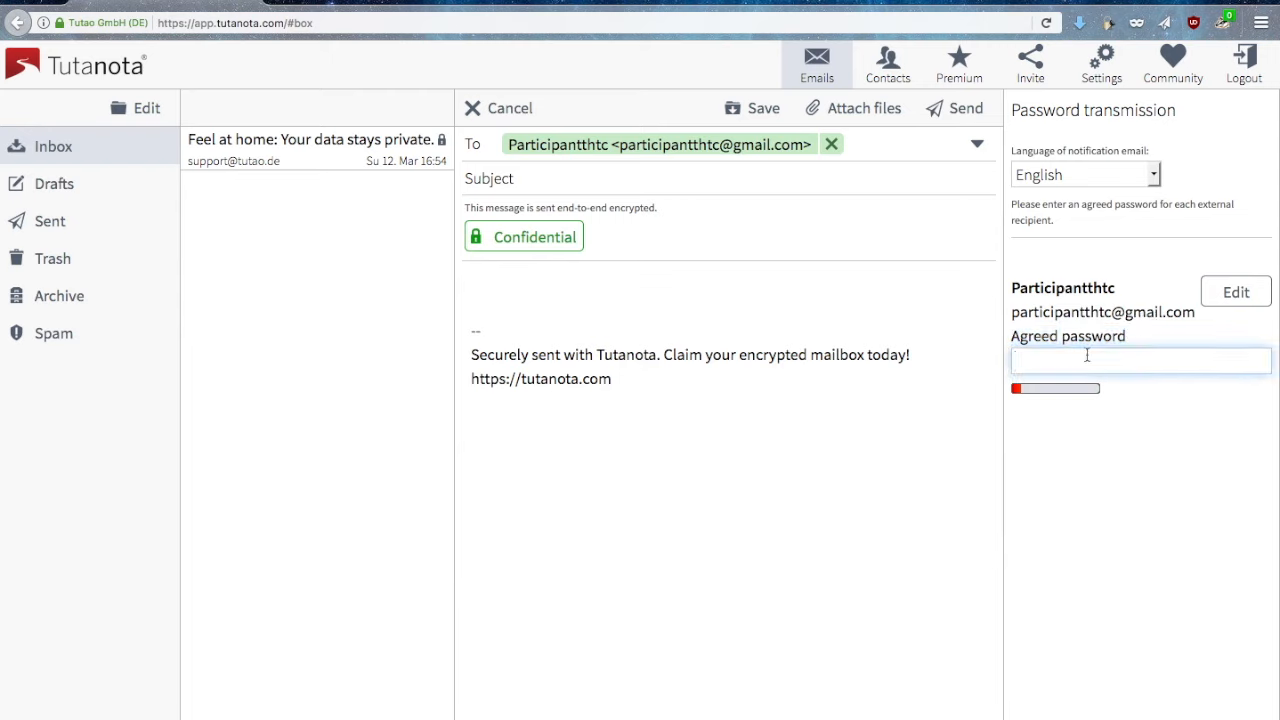
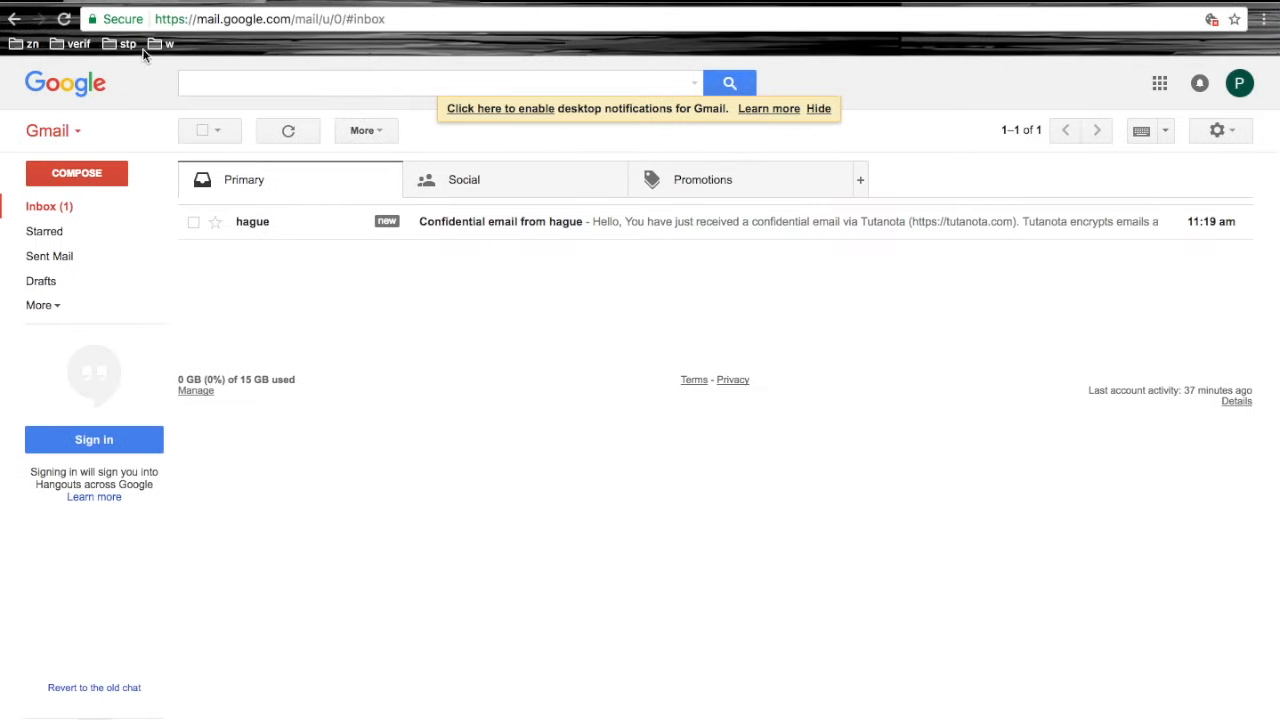
mouse_move(270, 206)
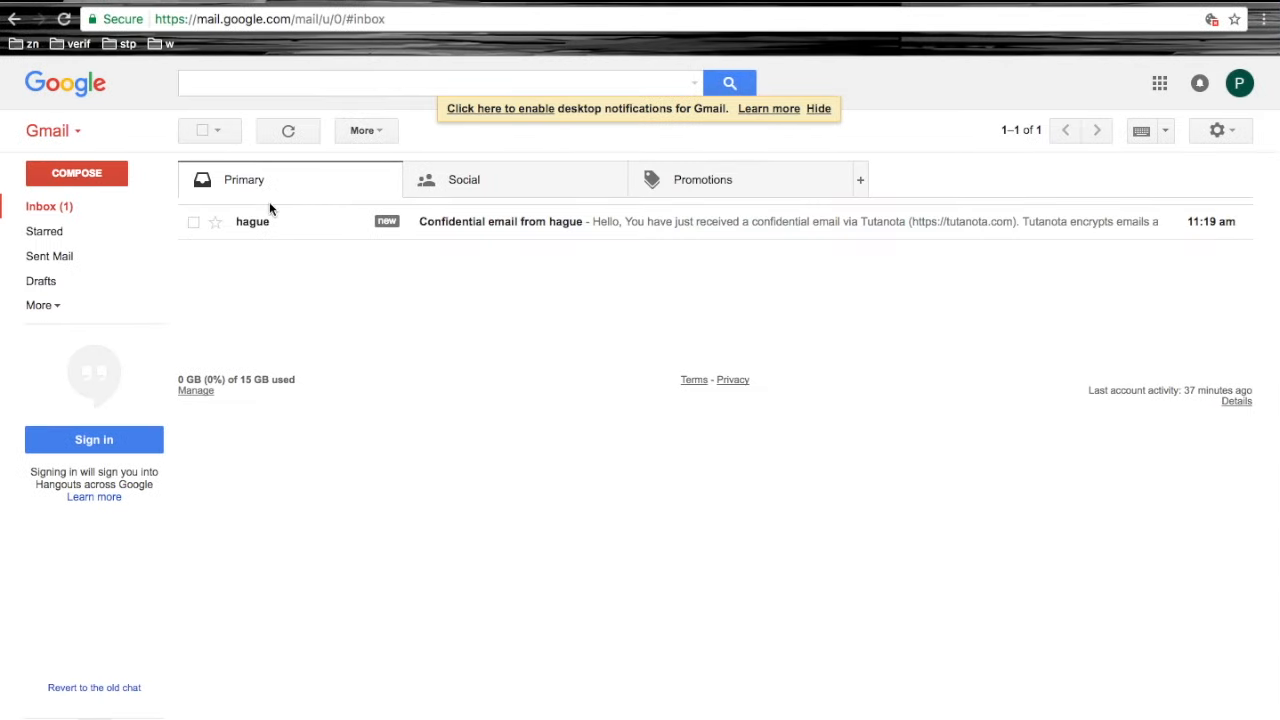
- Open the Gmail confidential-email notice and follow its link to the encrypted message
click(500, 220)
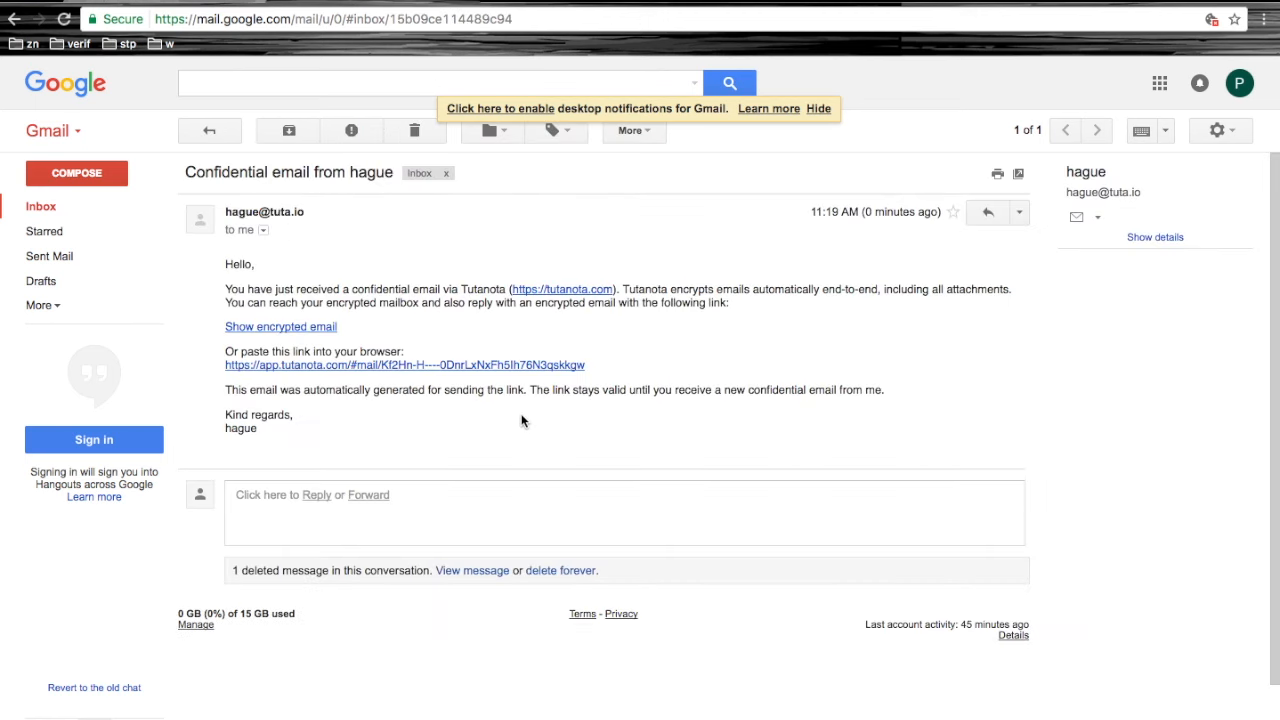
mouse_move(476, 302)
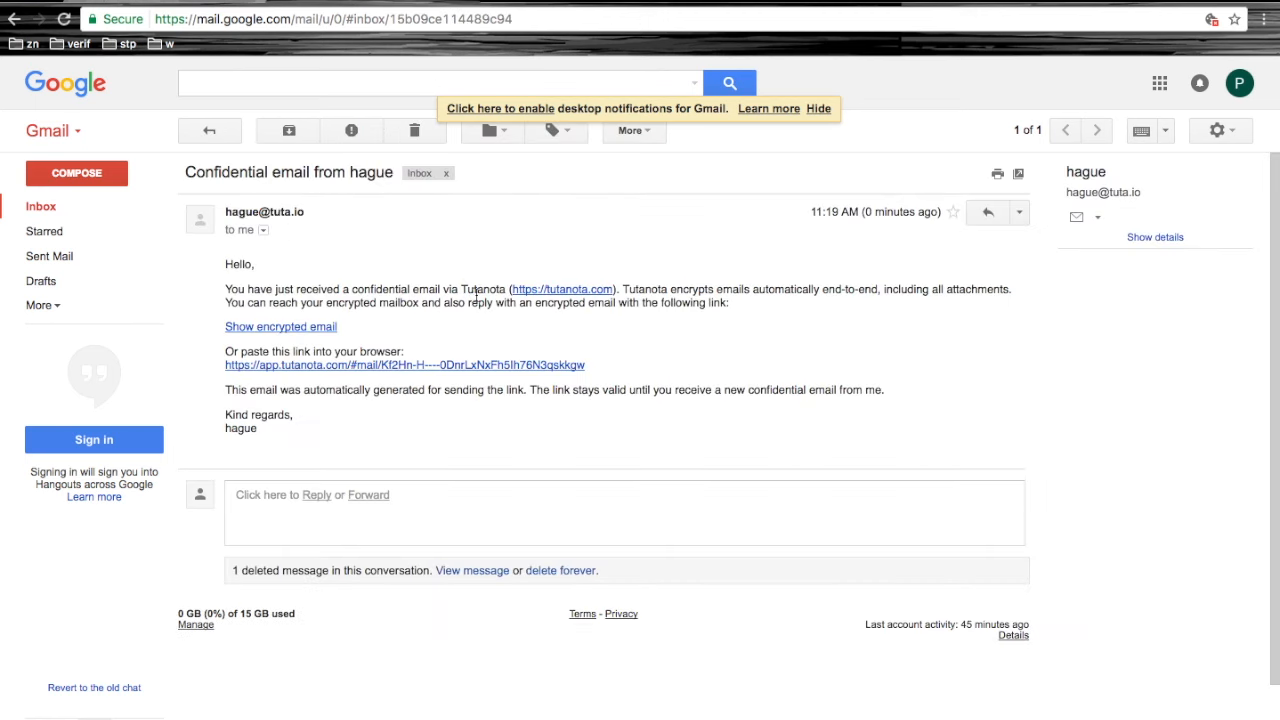
mouse_move(332, 328)
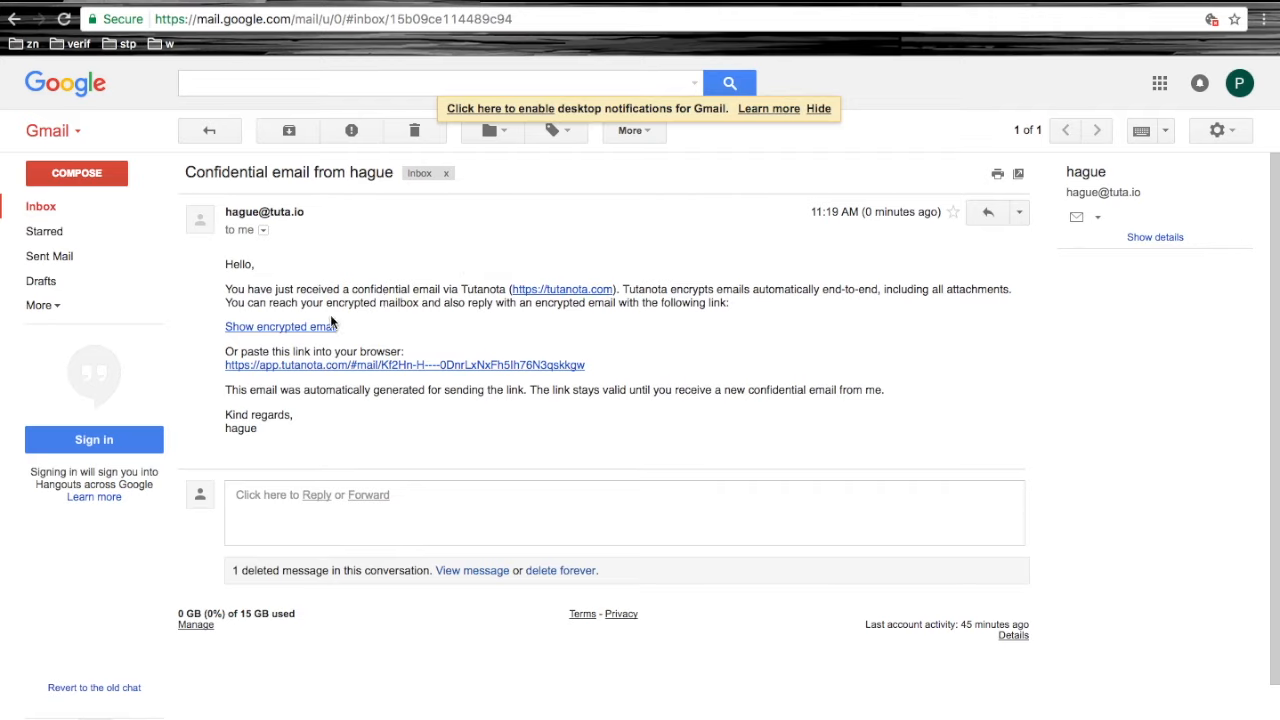
click(278, 326)
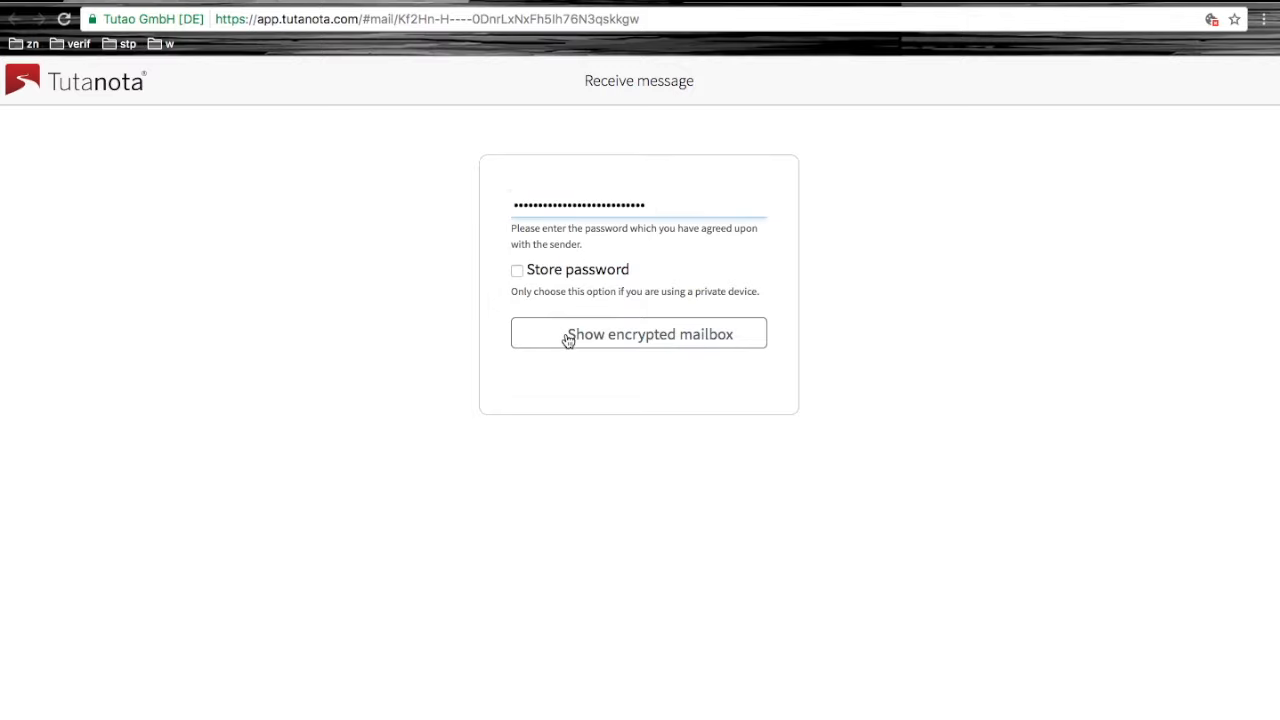
- Unlock the encrypted mailbox with the agreed password to read 'This is another secret'
click(638, 332)
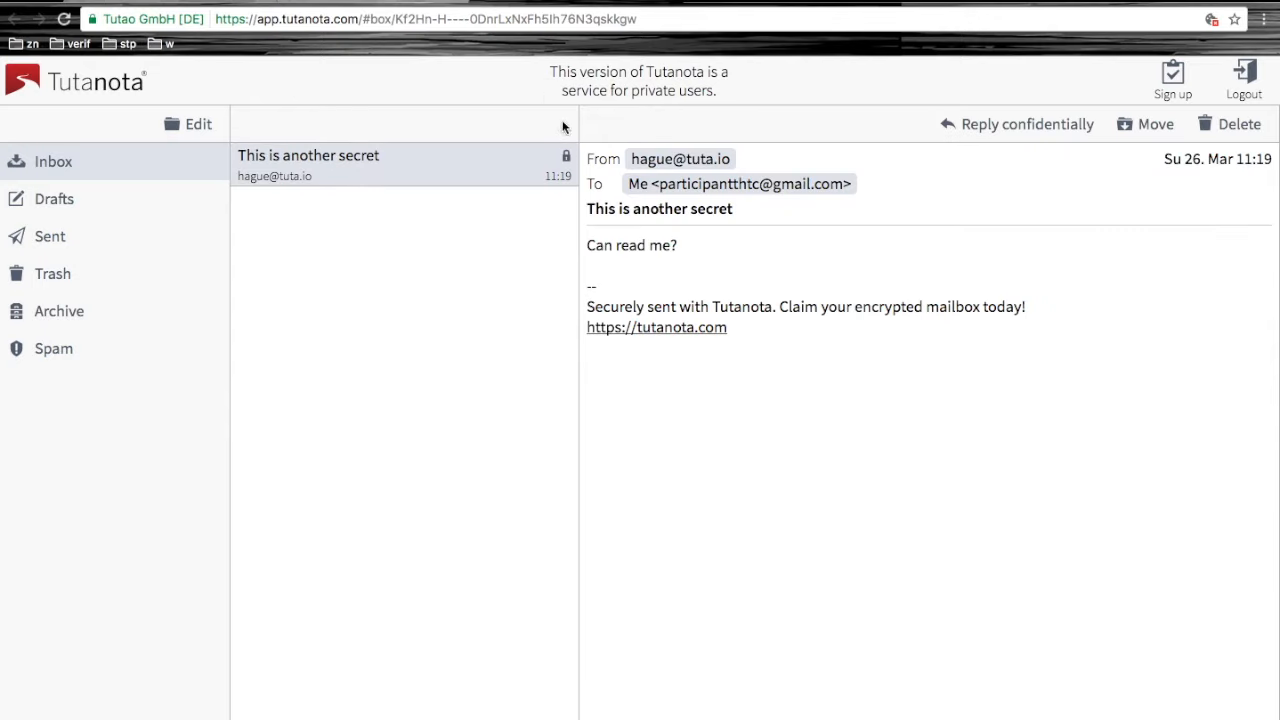
mouse_move(760, 162)
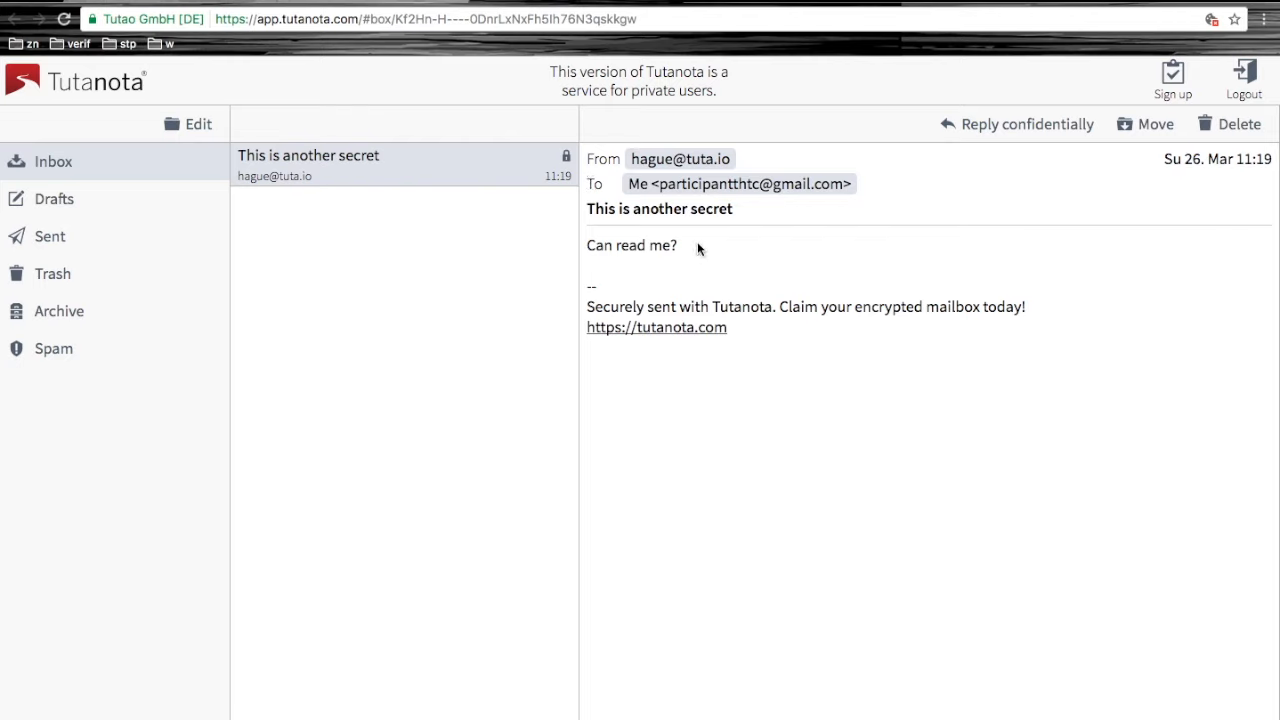
mouse_move(752, 324)
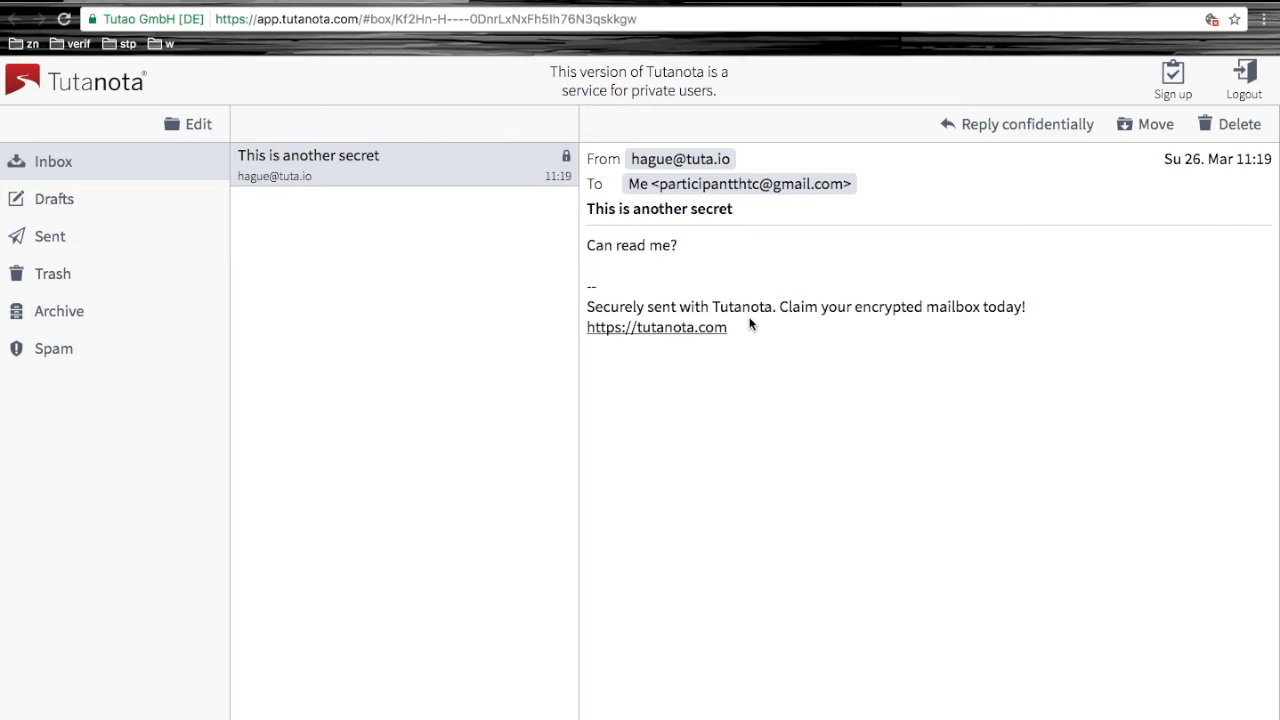
mouse_move(918, 134)
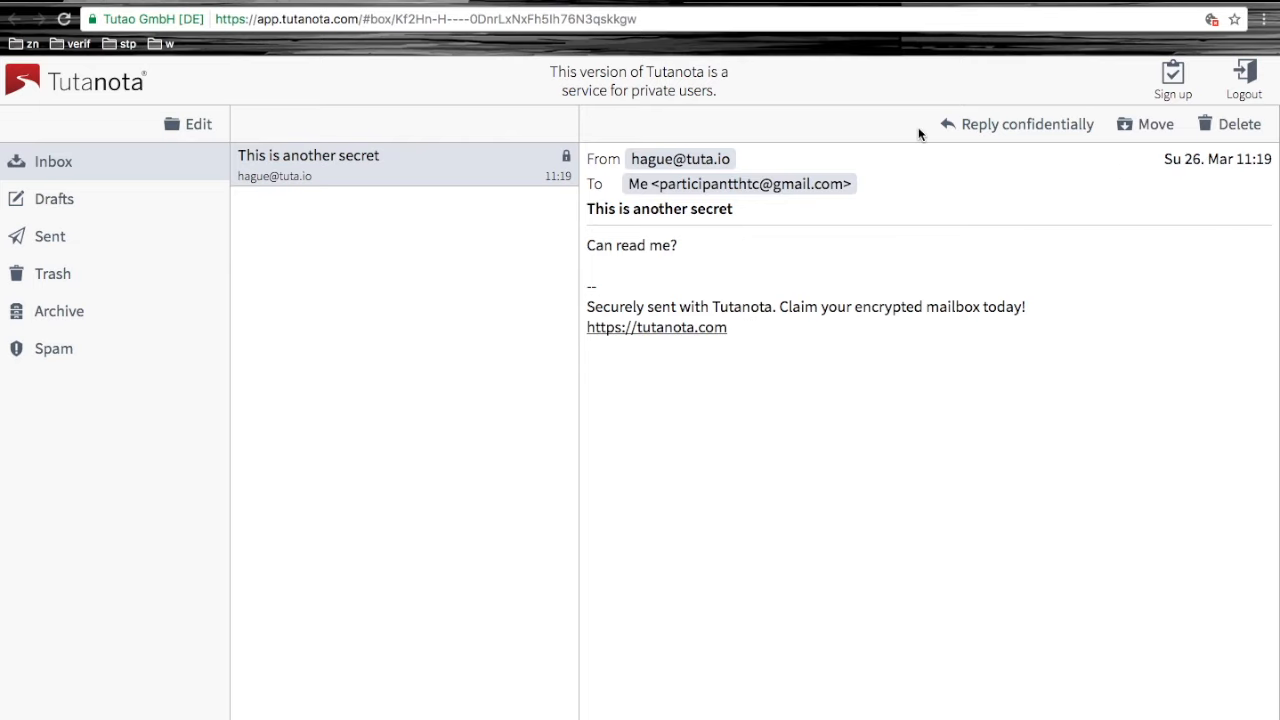
- Draft a confidential reply reading 'Yes I do red you :)'
click(1028, 124)
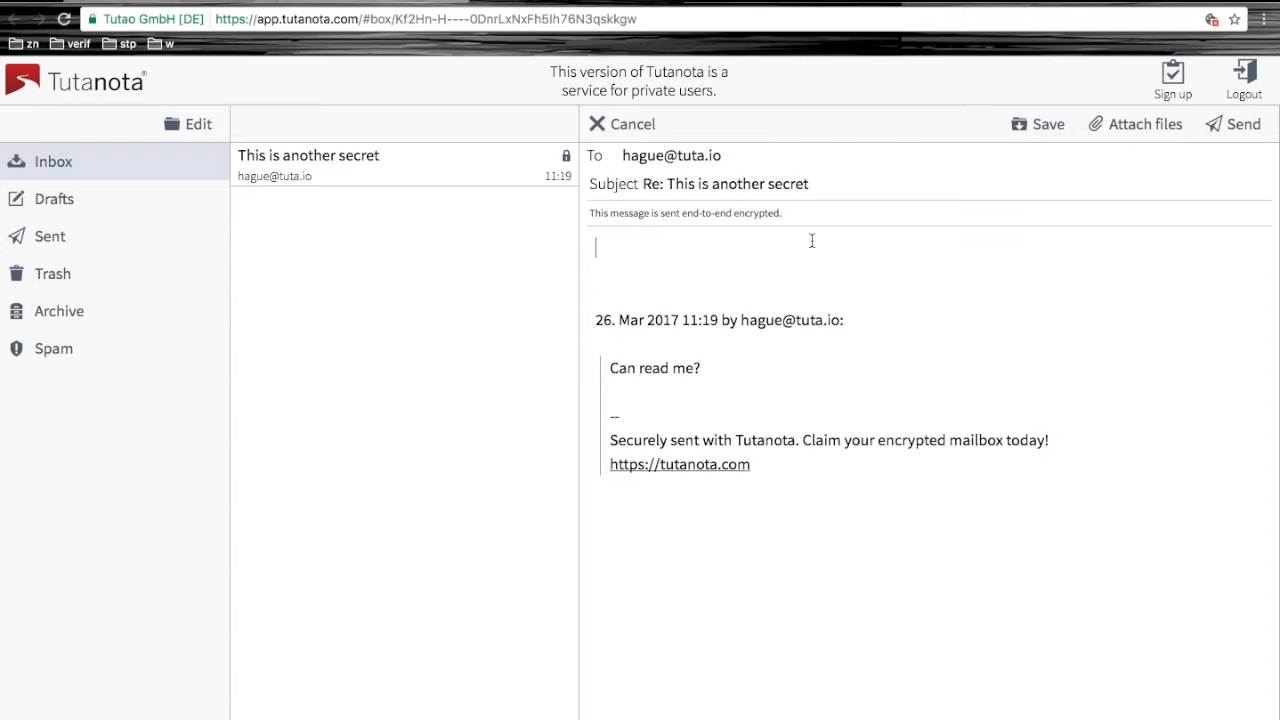
text(Yes I)
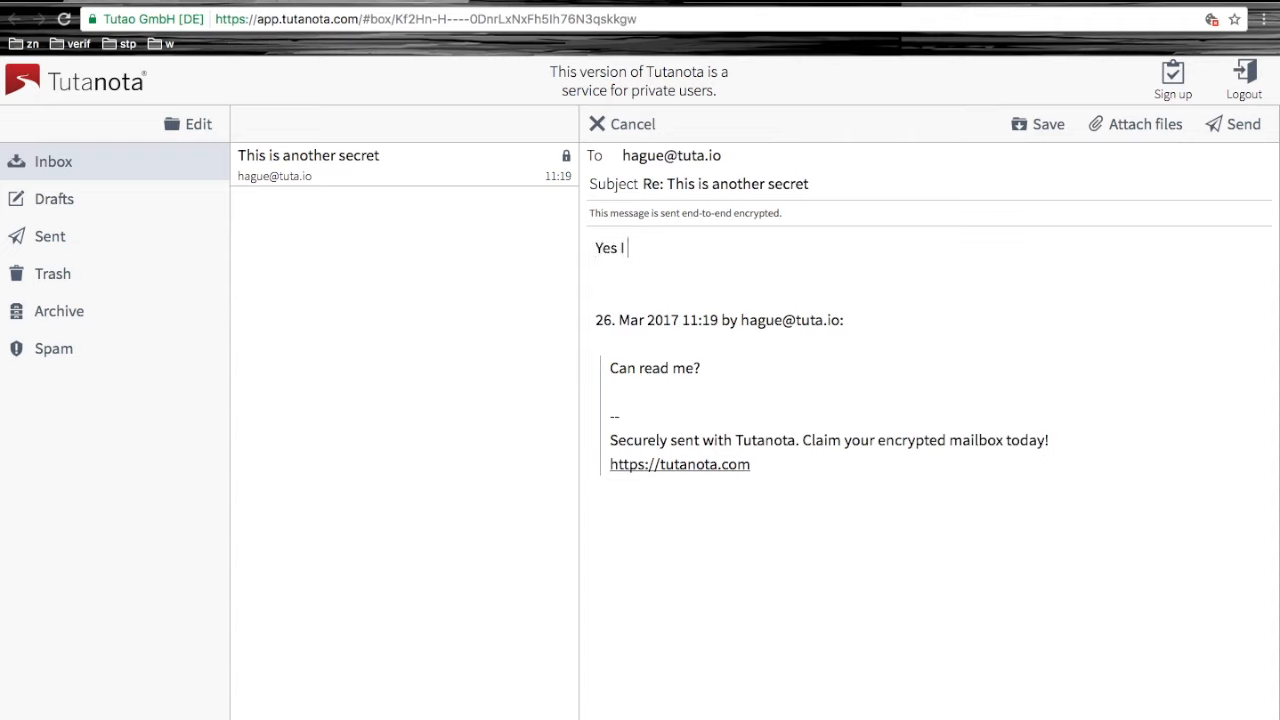
text(do red you)
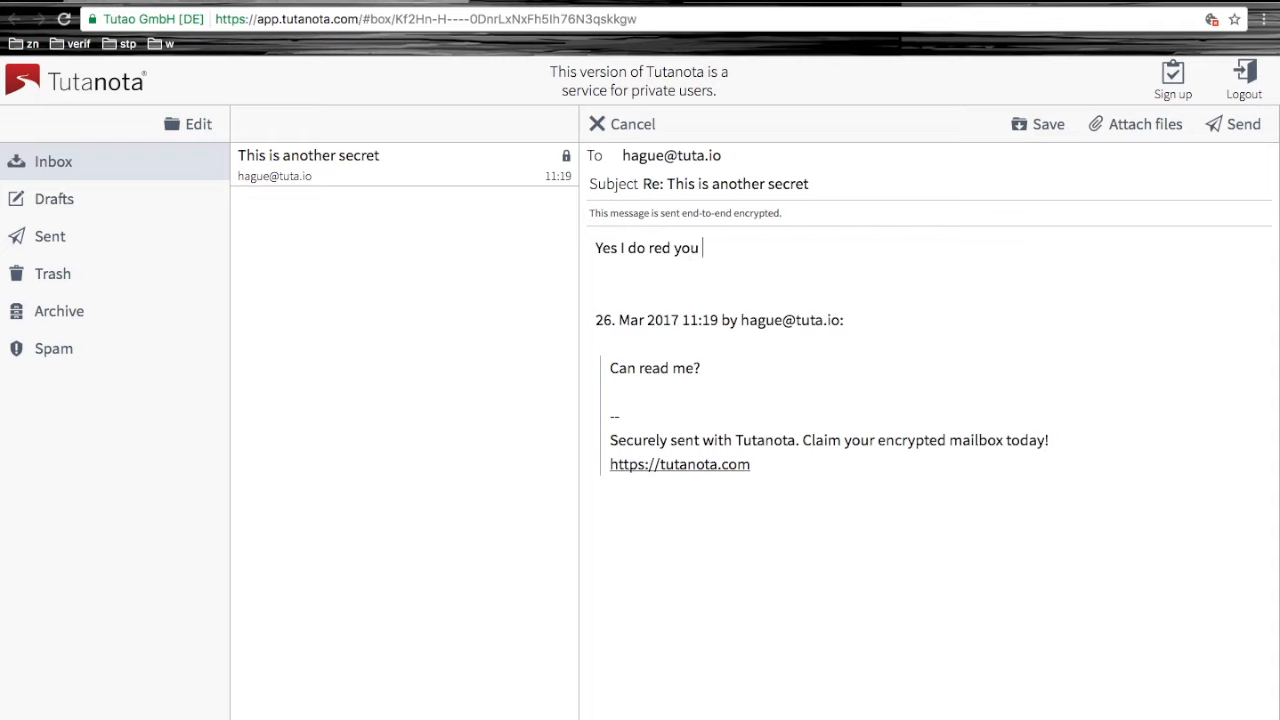
text(:))
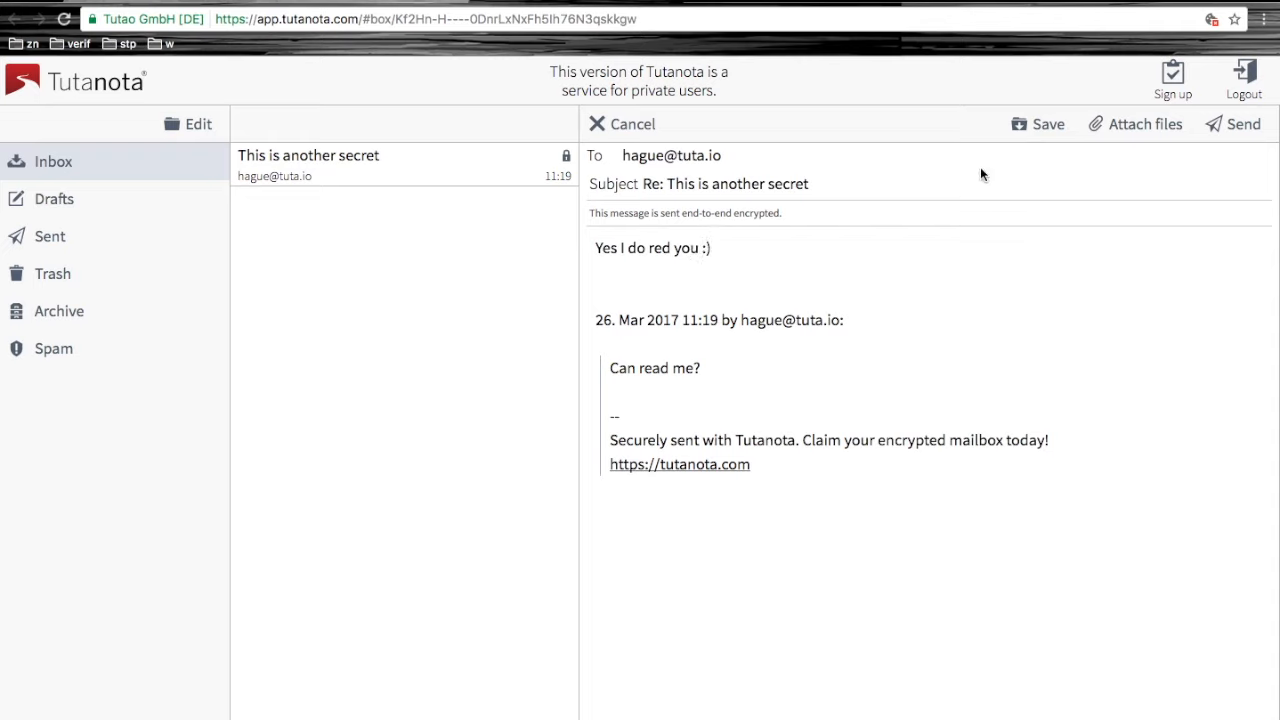